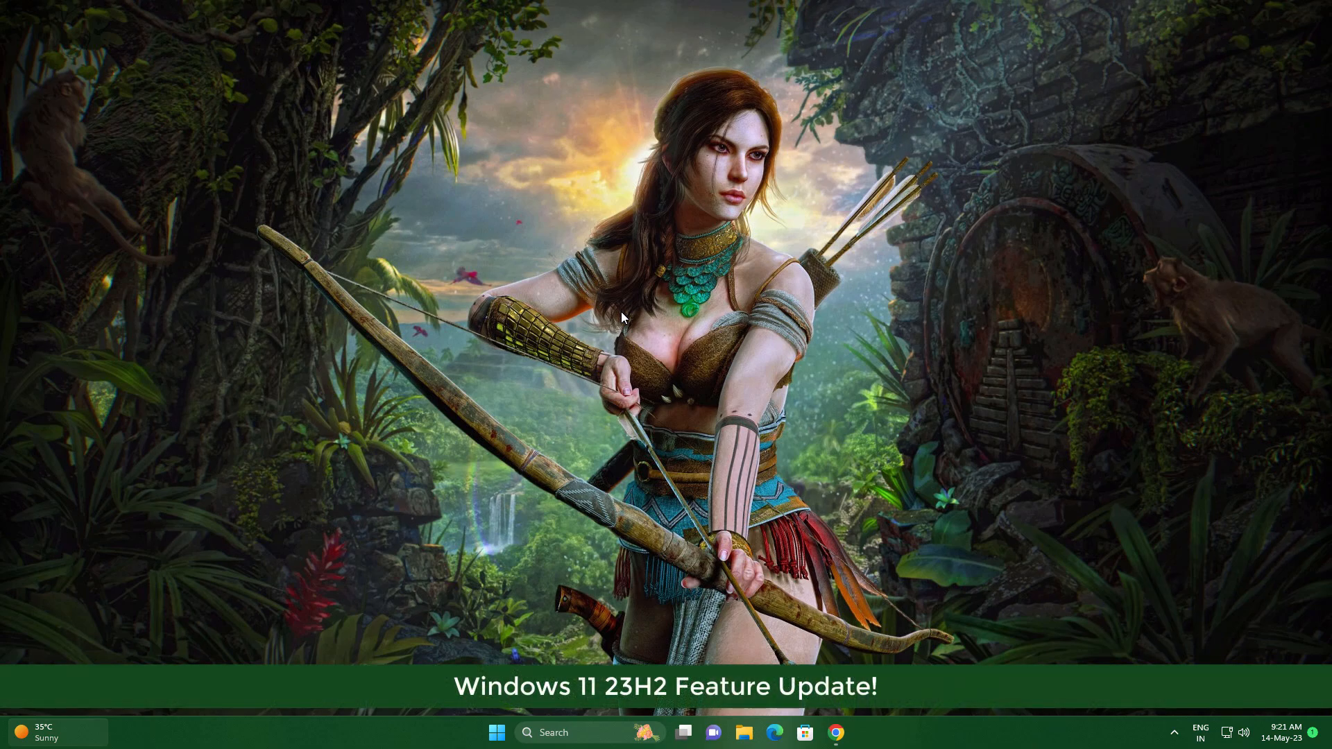
Show the widgets board from the taskbar and dismiss it again.
left_click(496, 733)
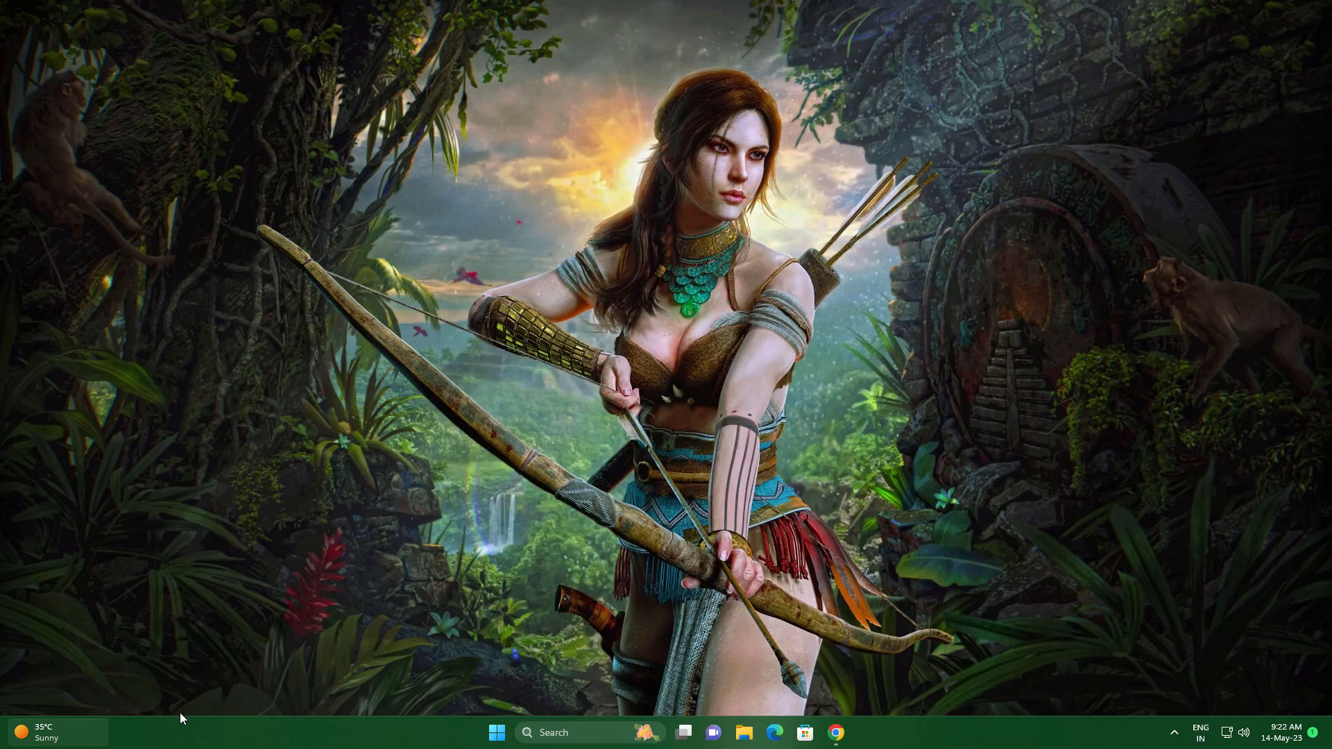
left_click(47, 731)
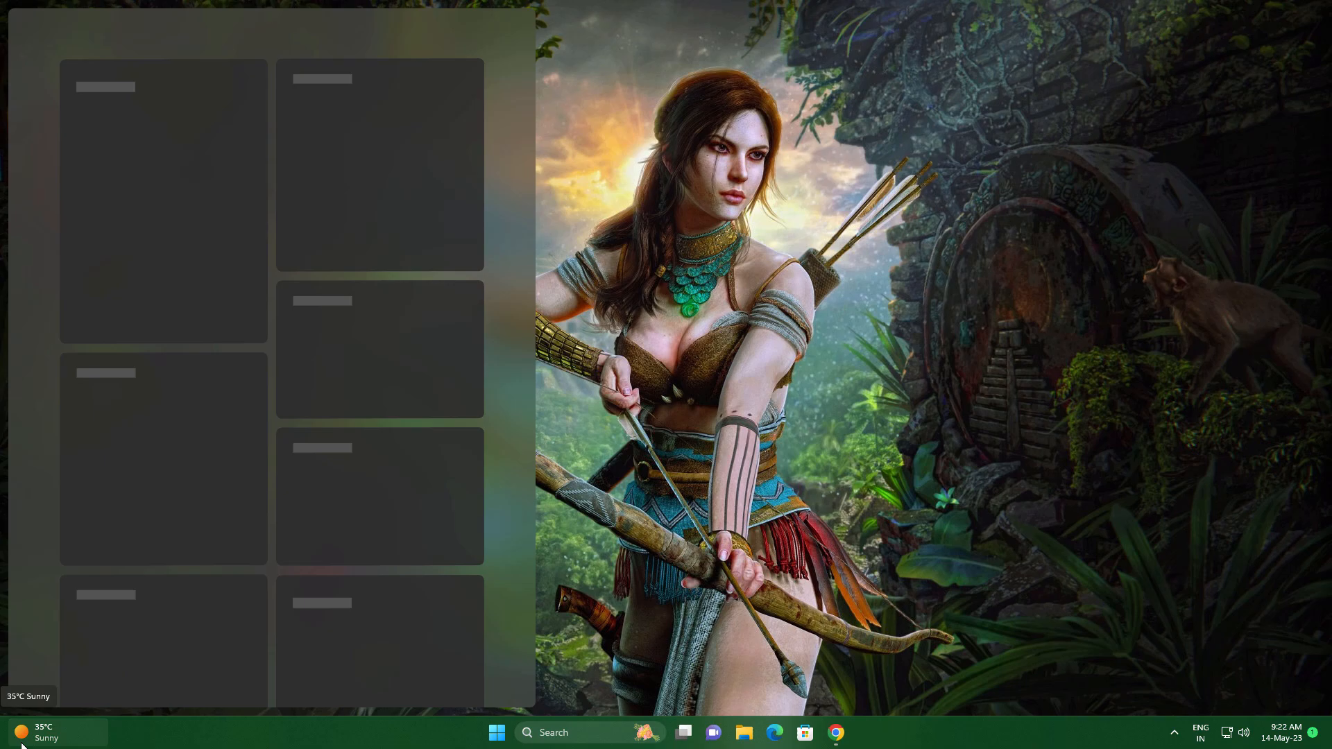
left_click(39, 732)
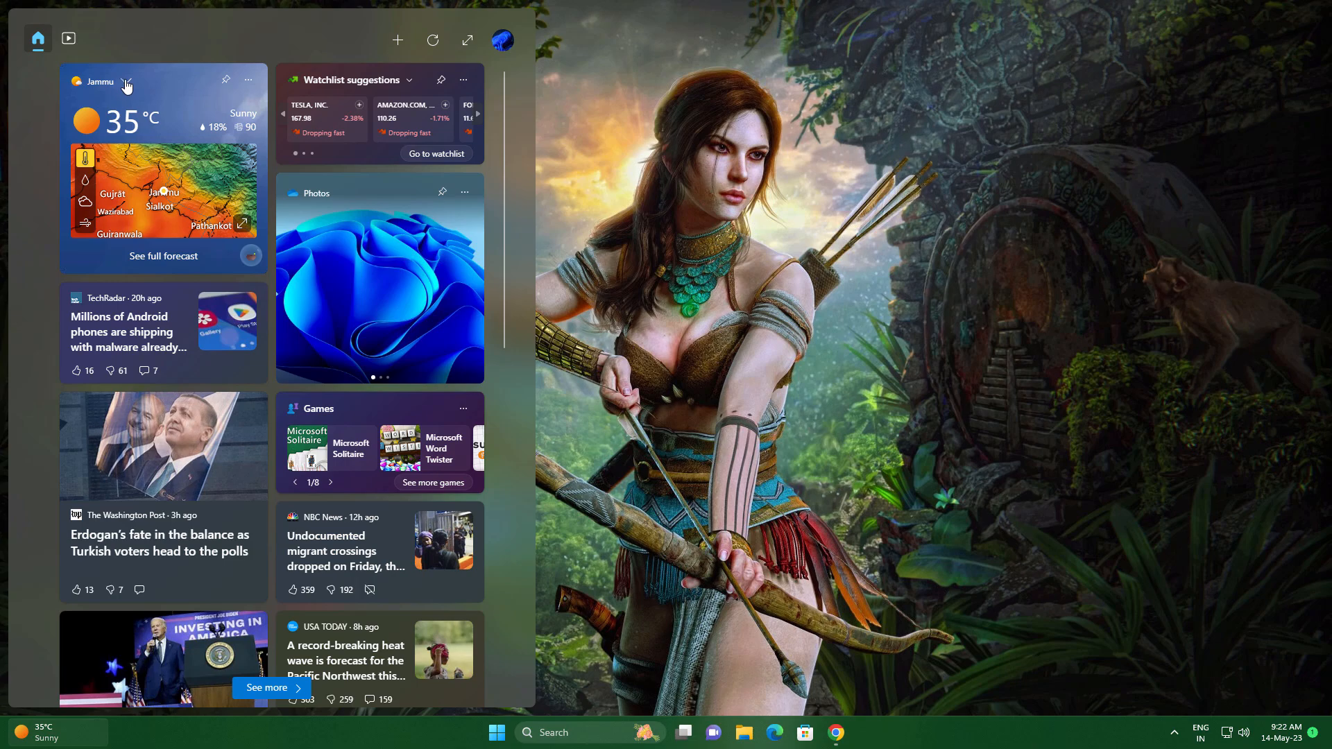
left_click(126, 80)
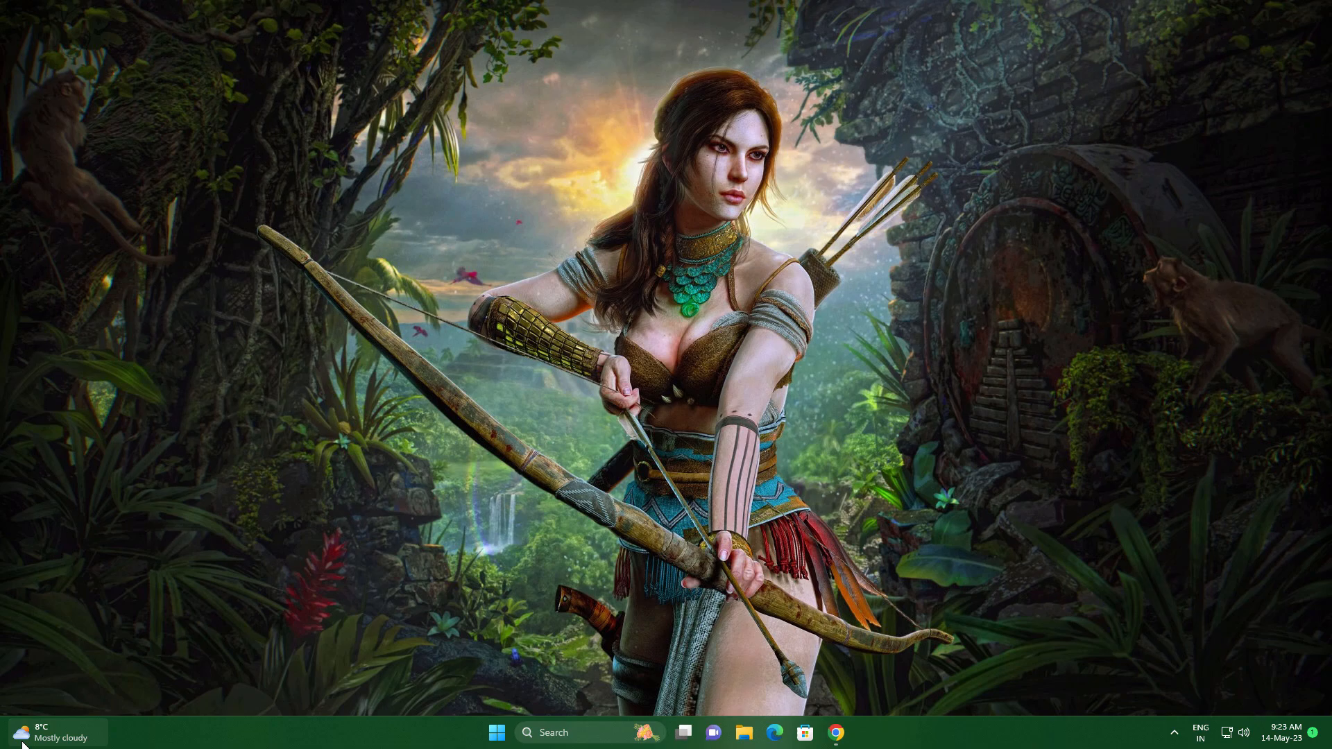
In Settings > Personalisation > Taskbar, review Taskbar behaviours and keep touch keyboard on 'When no keyboard attached'.
left_click(52, 736)
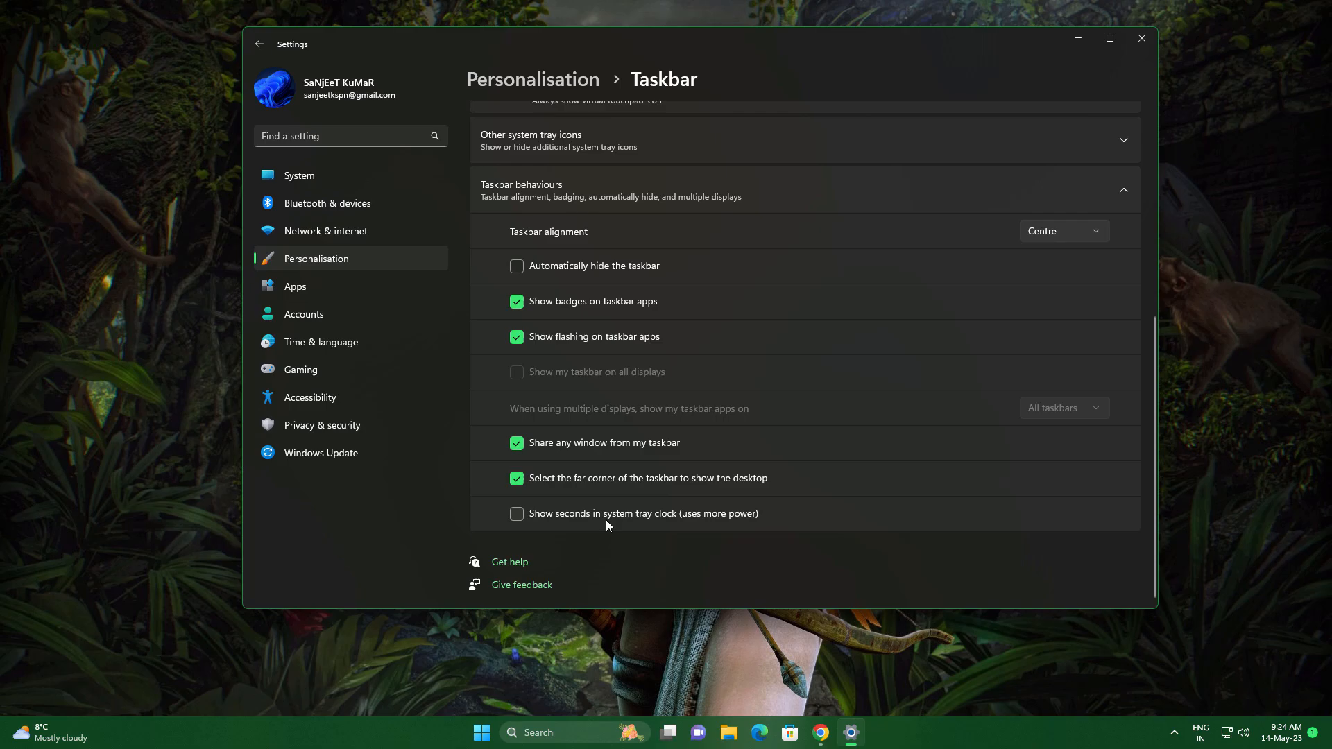
mouse_move(713, 524)
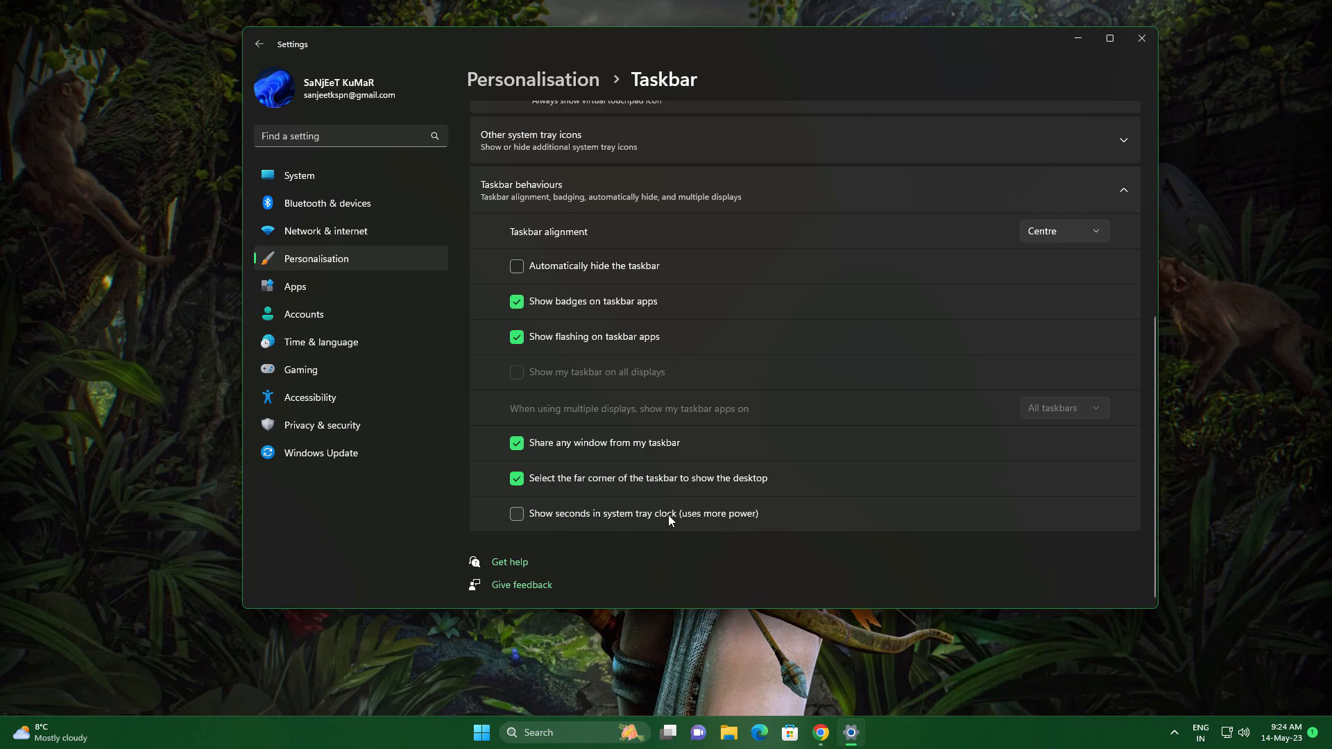
mouse_move(649, 520)
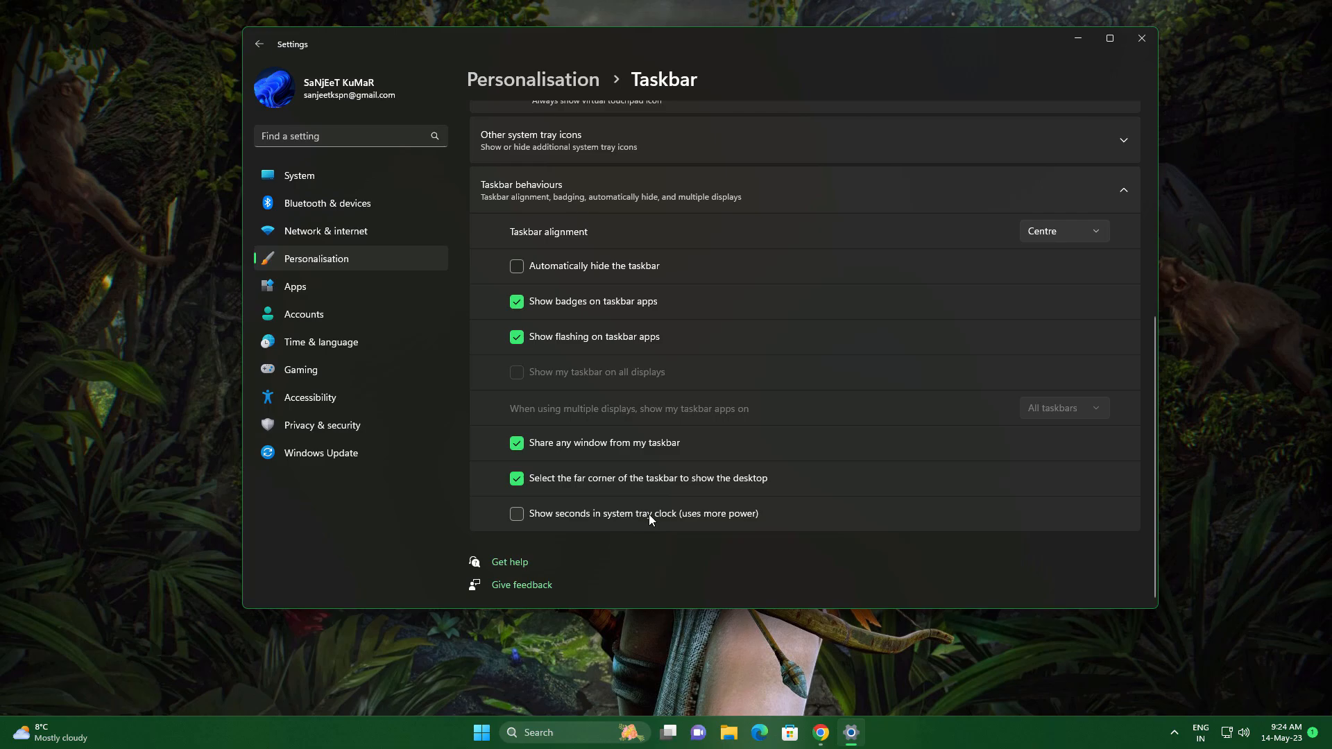
left_click(516, 514)
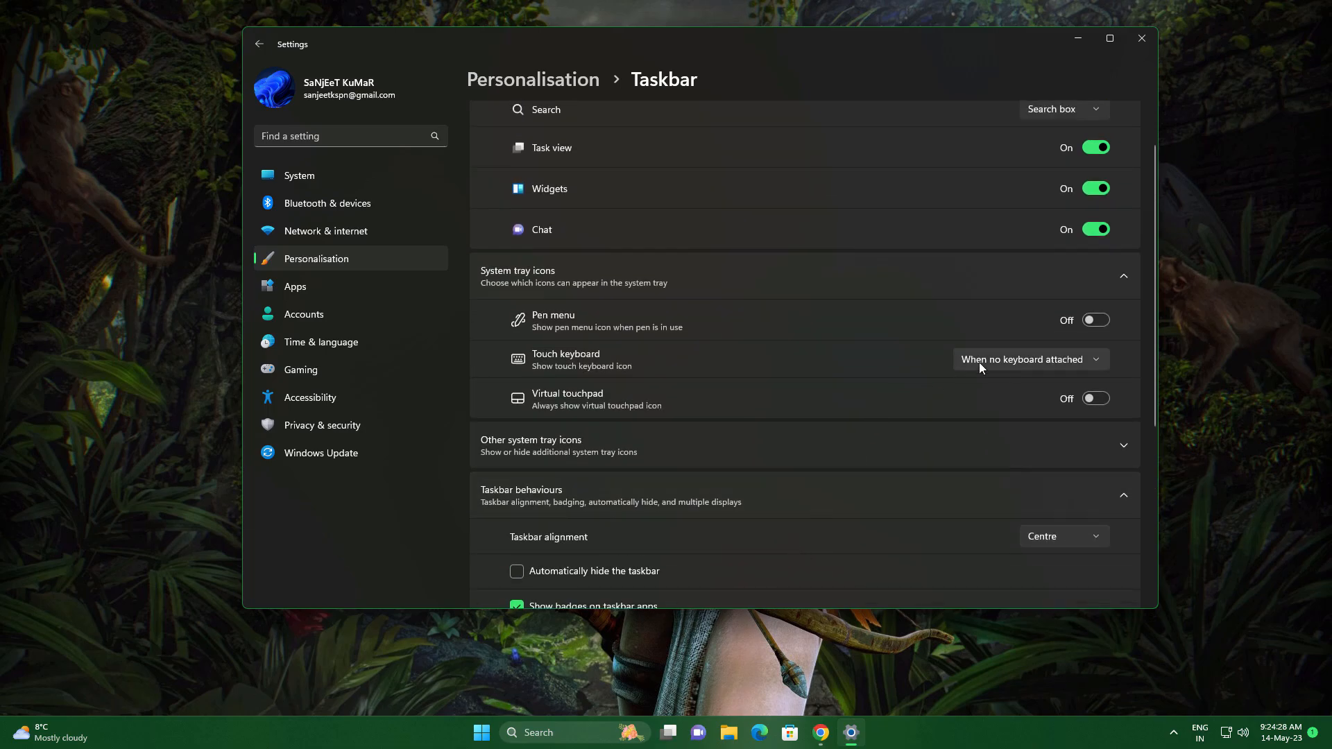
left_click(1031, 357)
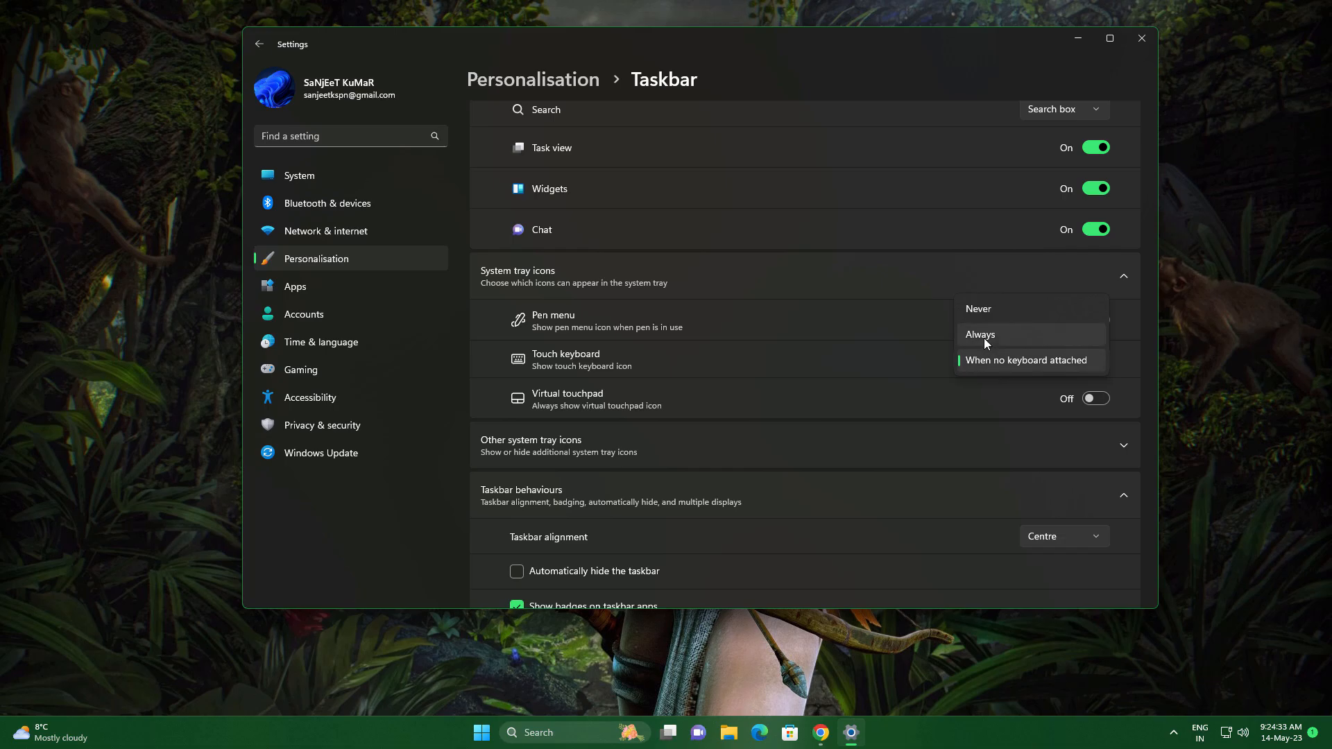
left_click(979, 334)
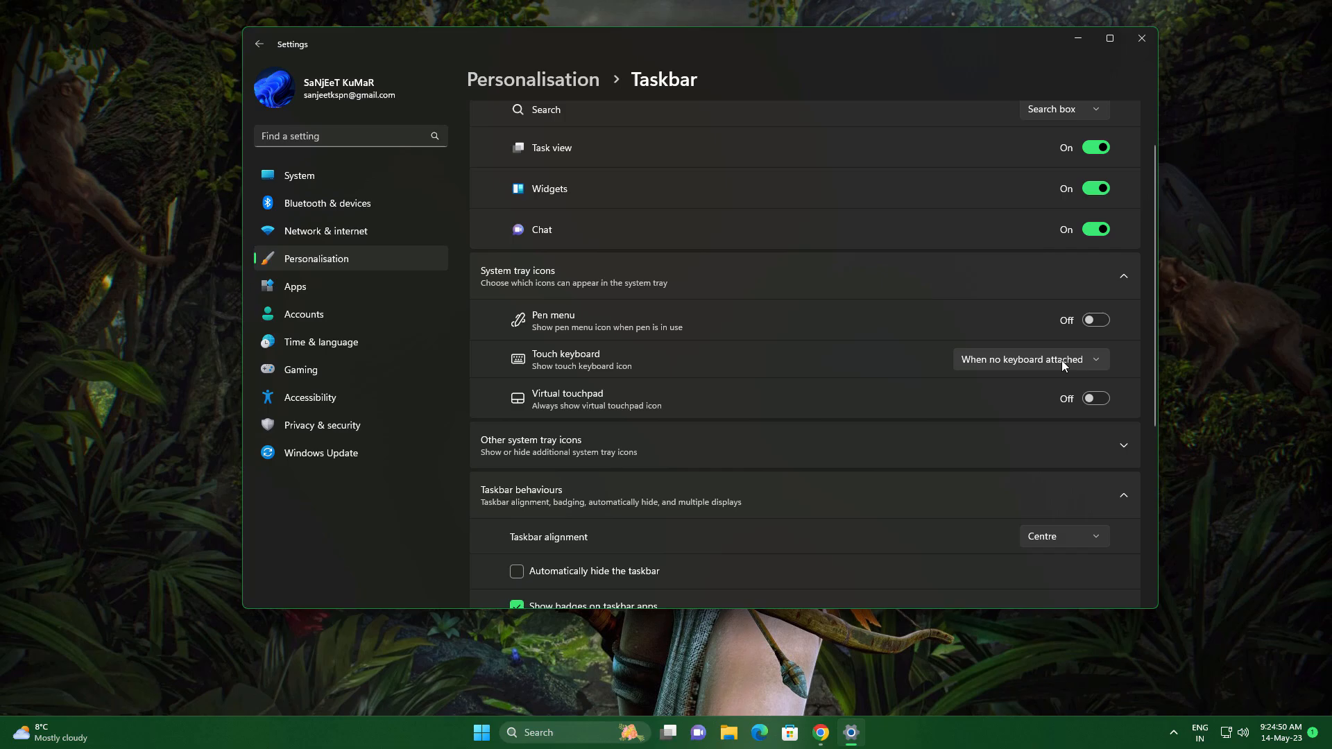
mouse_move(1036, 374)
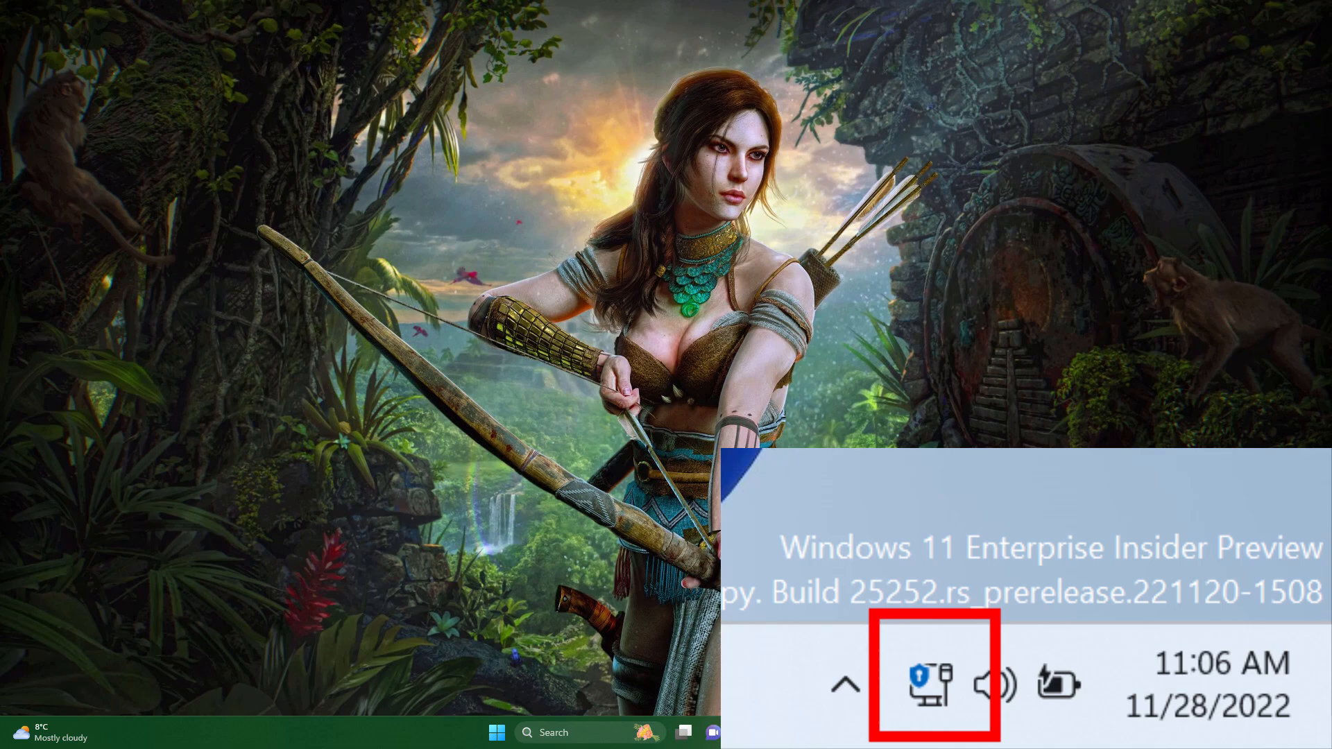
In the Pin widgets list preview Phone Link and Tips, then return to Settings.
left_click(52, 732)
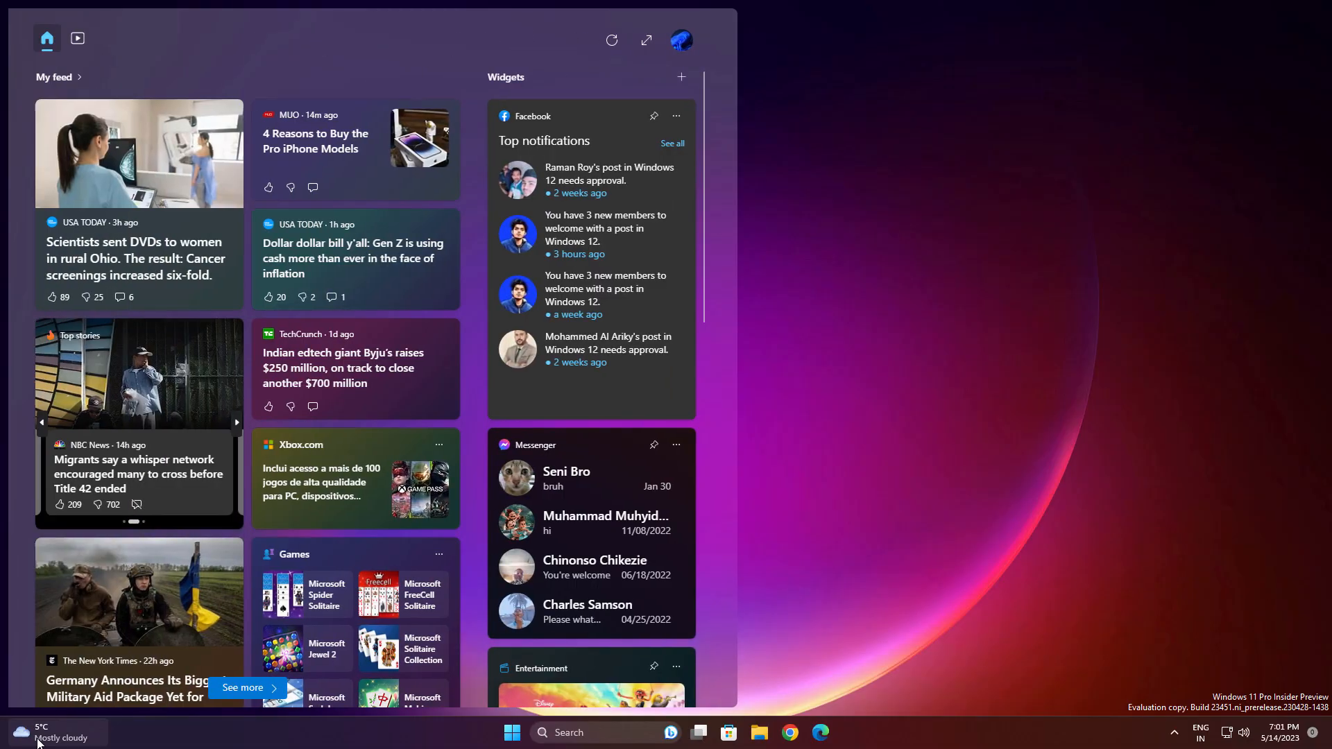
left_click(679, 76)
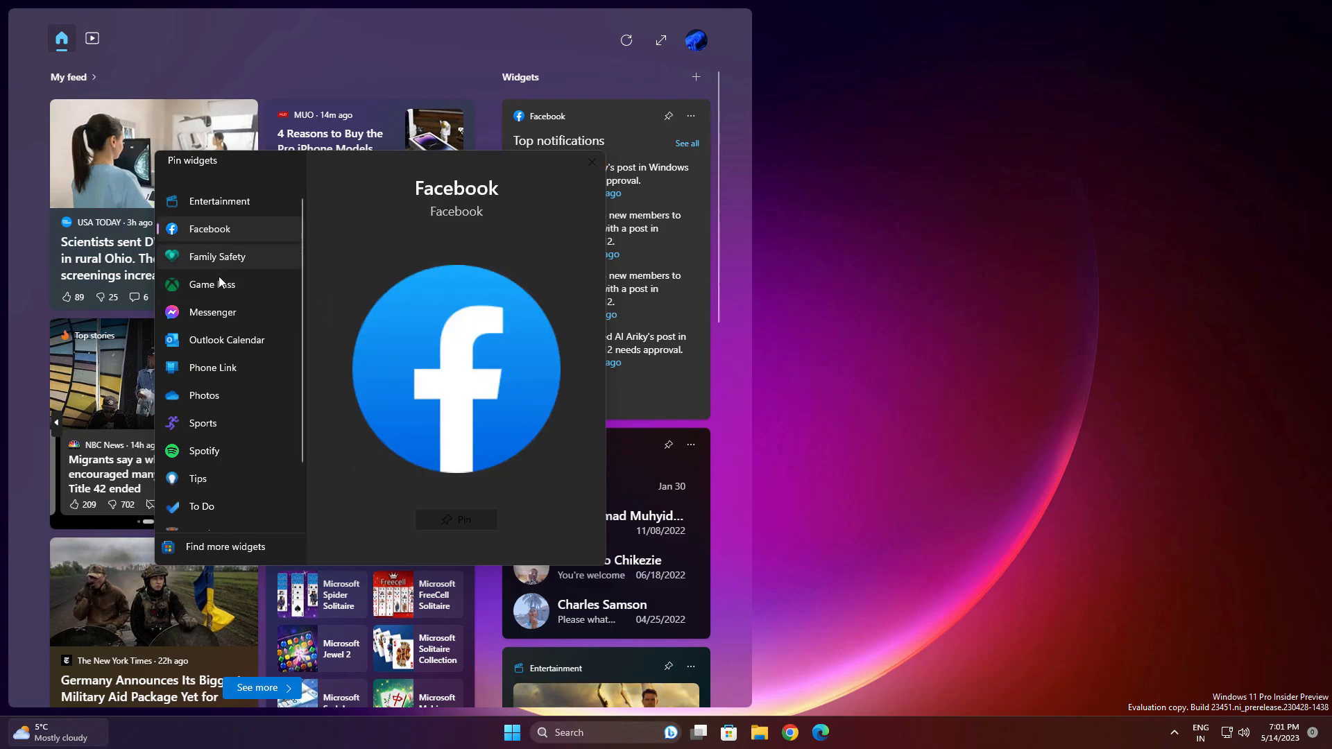
left_click(212, 366)
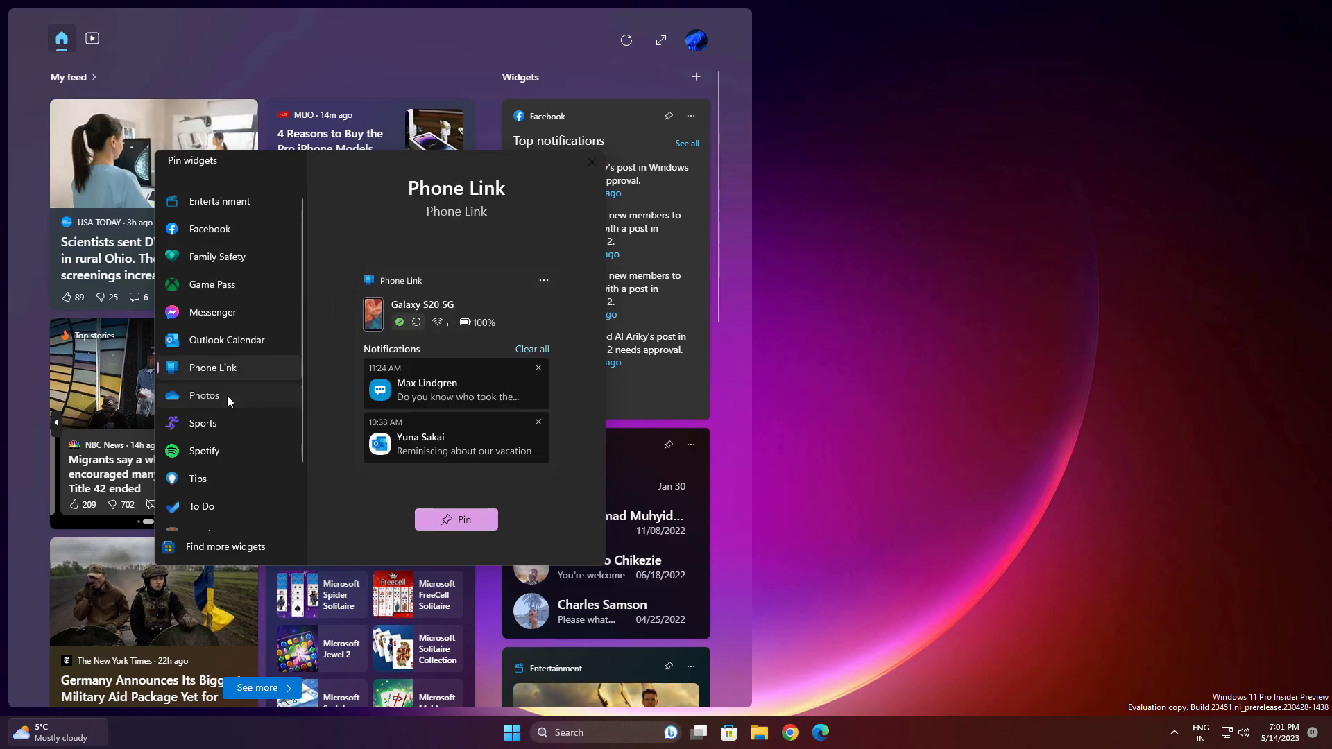
left_click(199, 479)
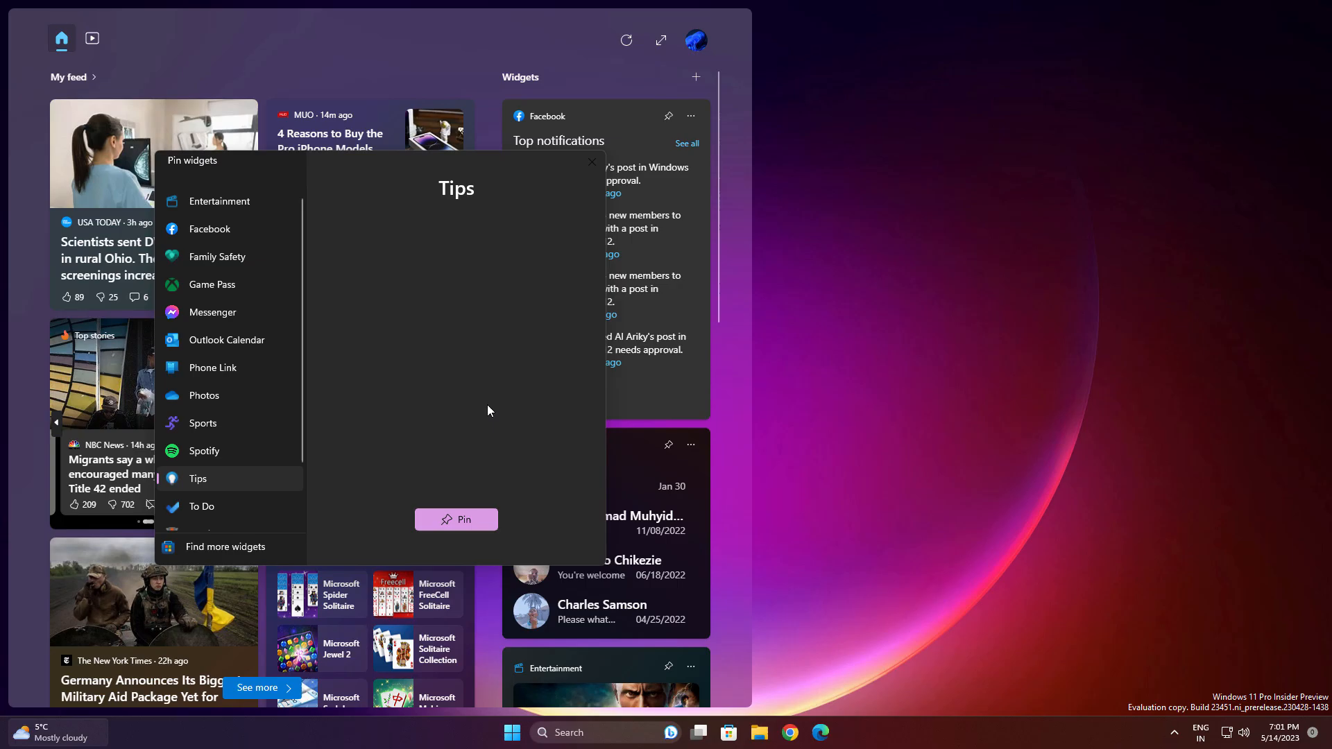
left_click(593, 162)
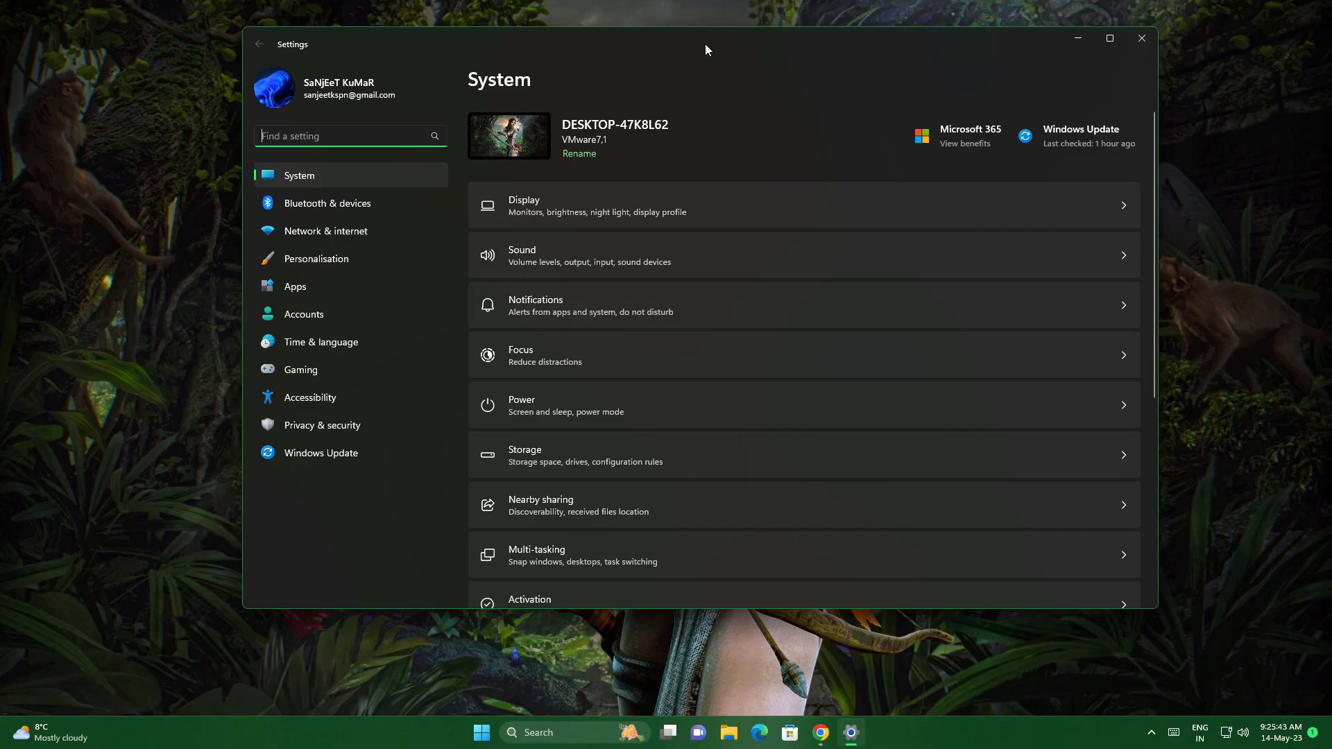
Show the Windows Update page with 'Get the latest updates as soon as available' on.
left_click(320, 452)
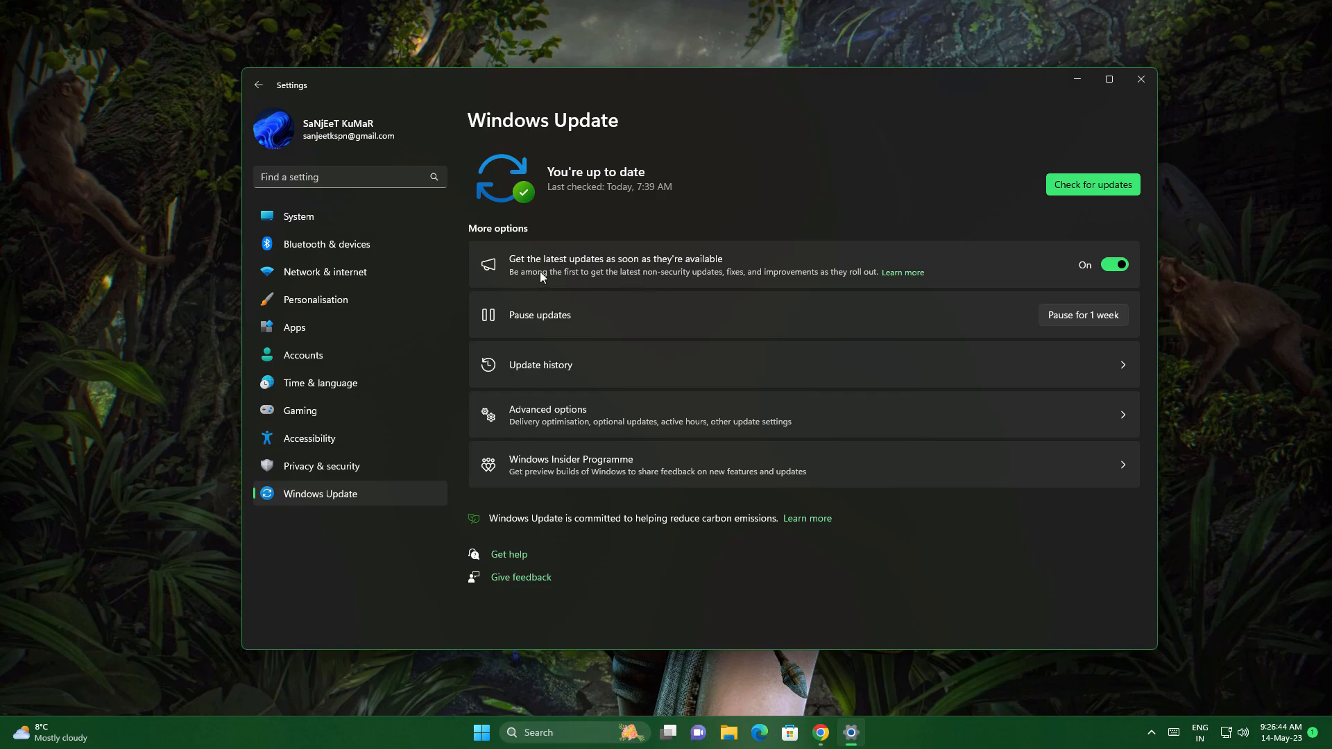
mouse_move(696, 277)
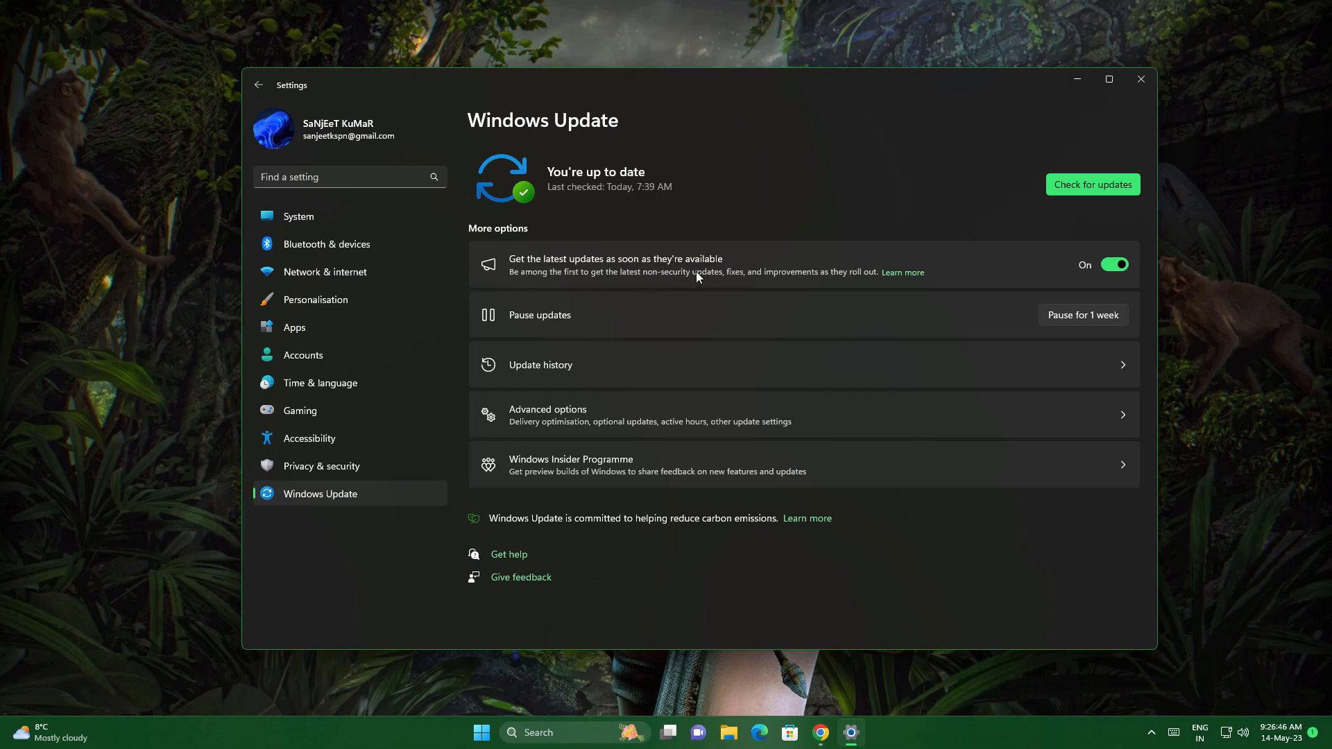
mouse_move(813, 281)
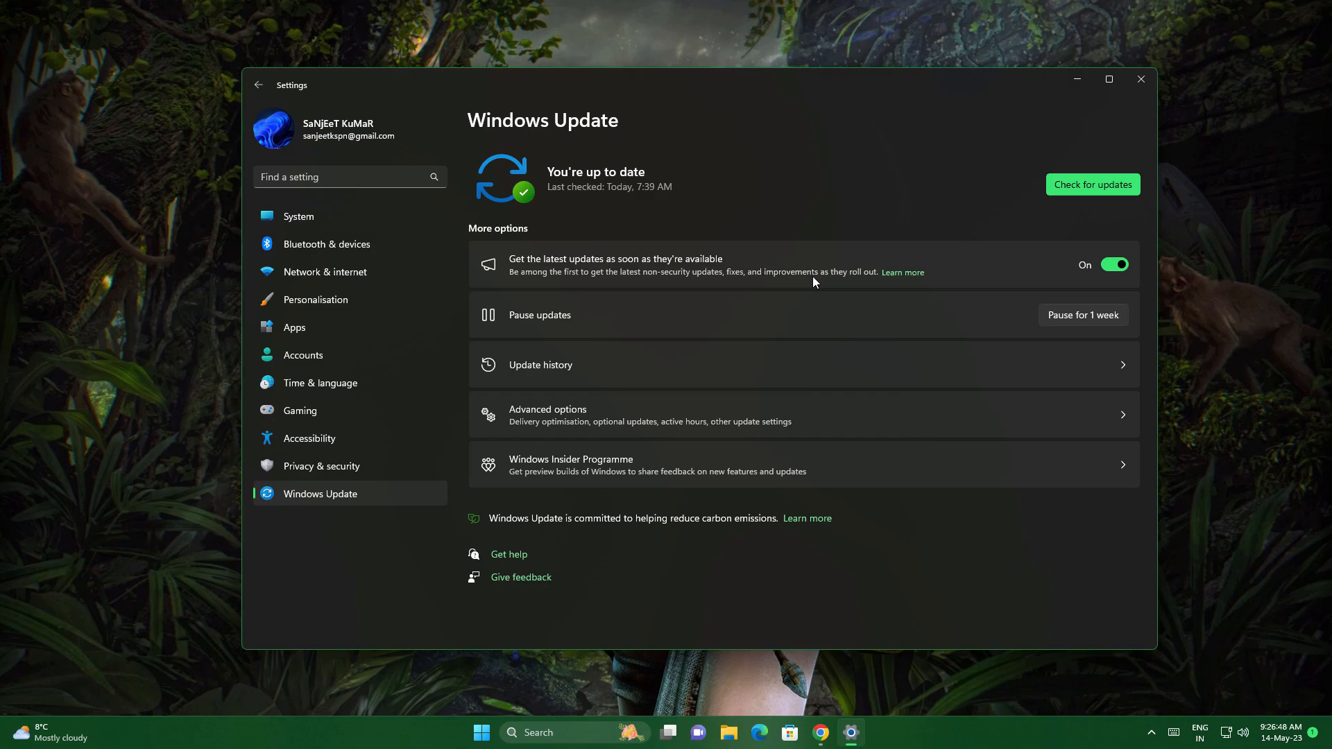
mouse_move(804, 290)
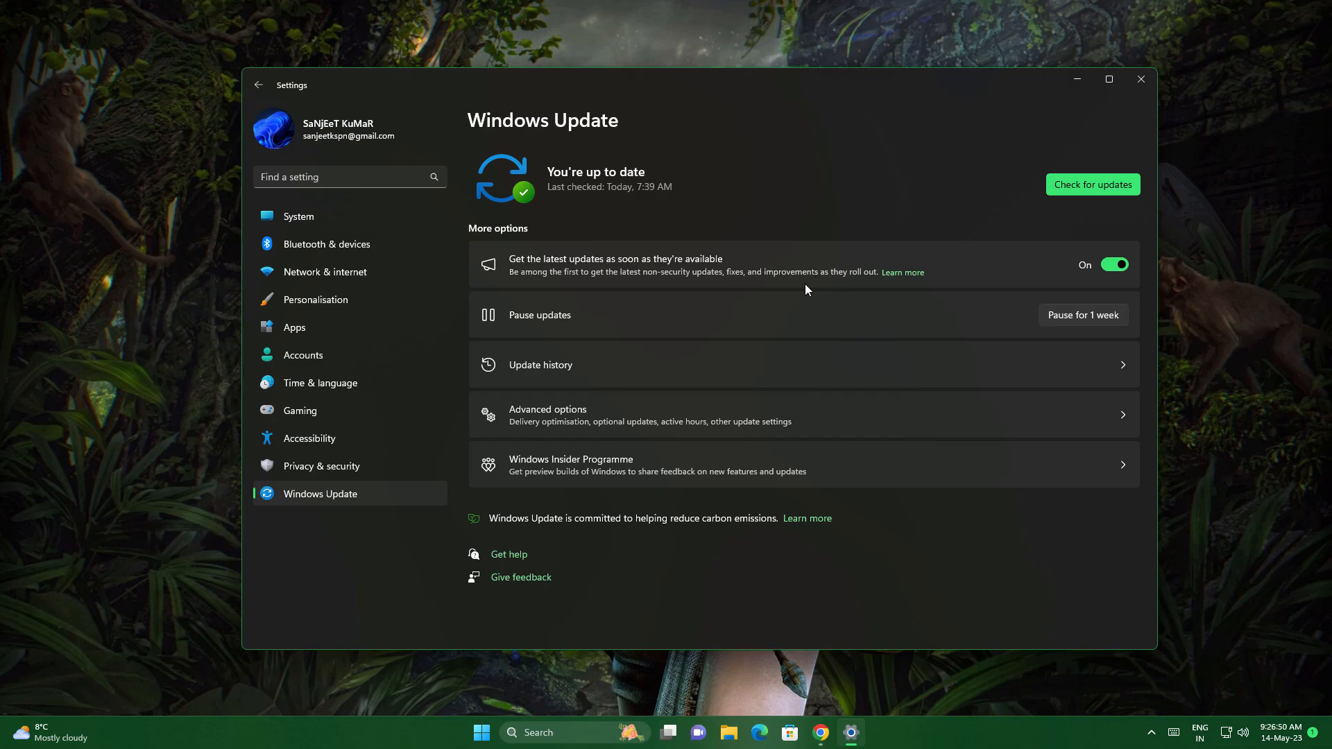
mouse_move(660, 277)
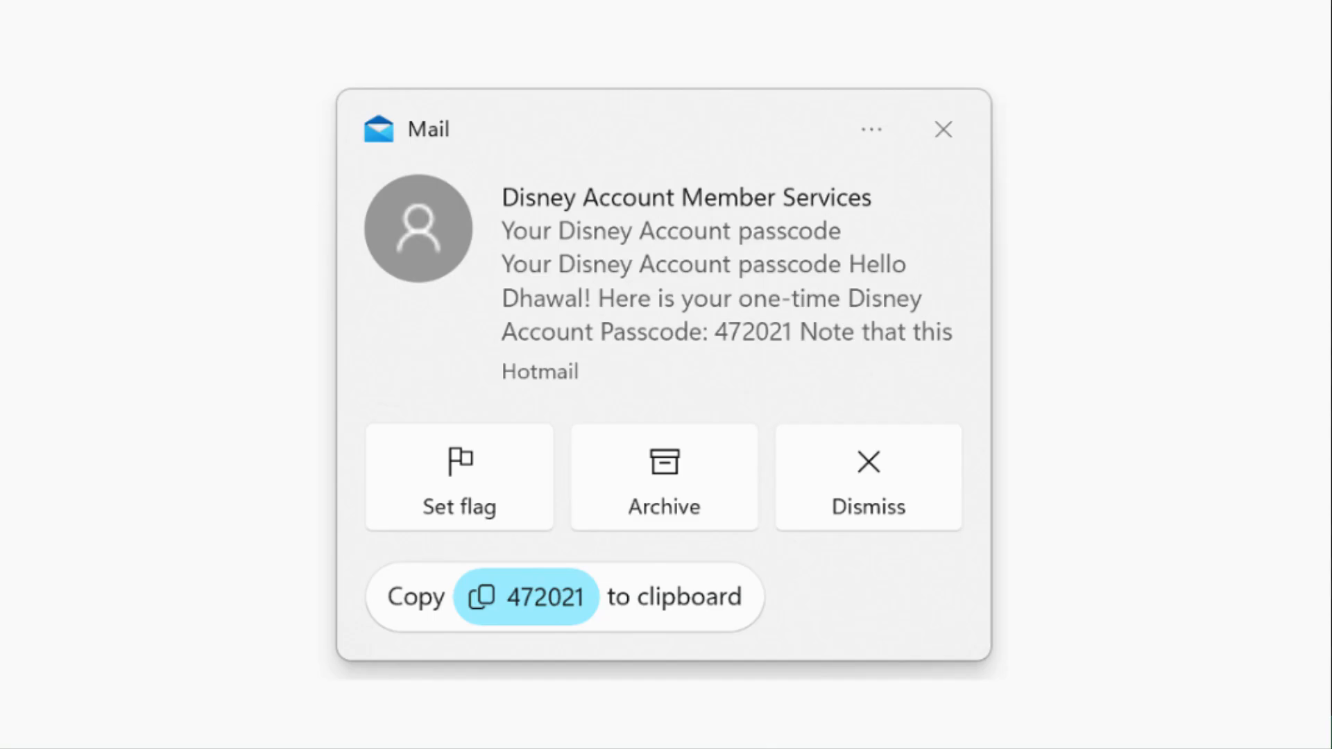
Restore the Windows Insider Blog post window from the taskbar.
left_click(867, 476)
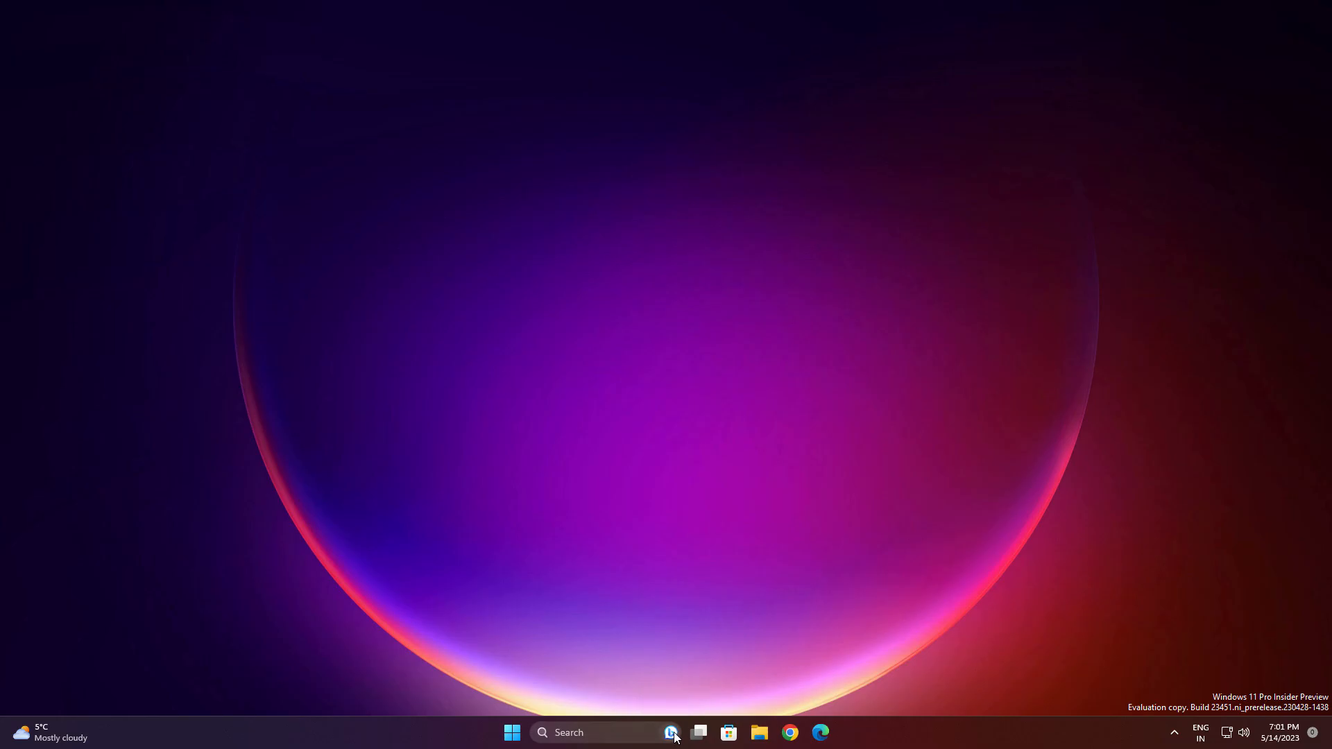
left_click(818, 732)
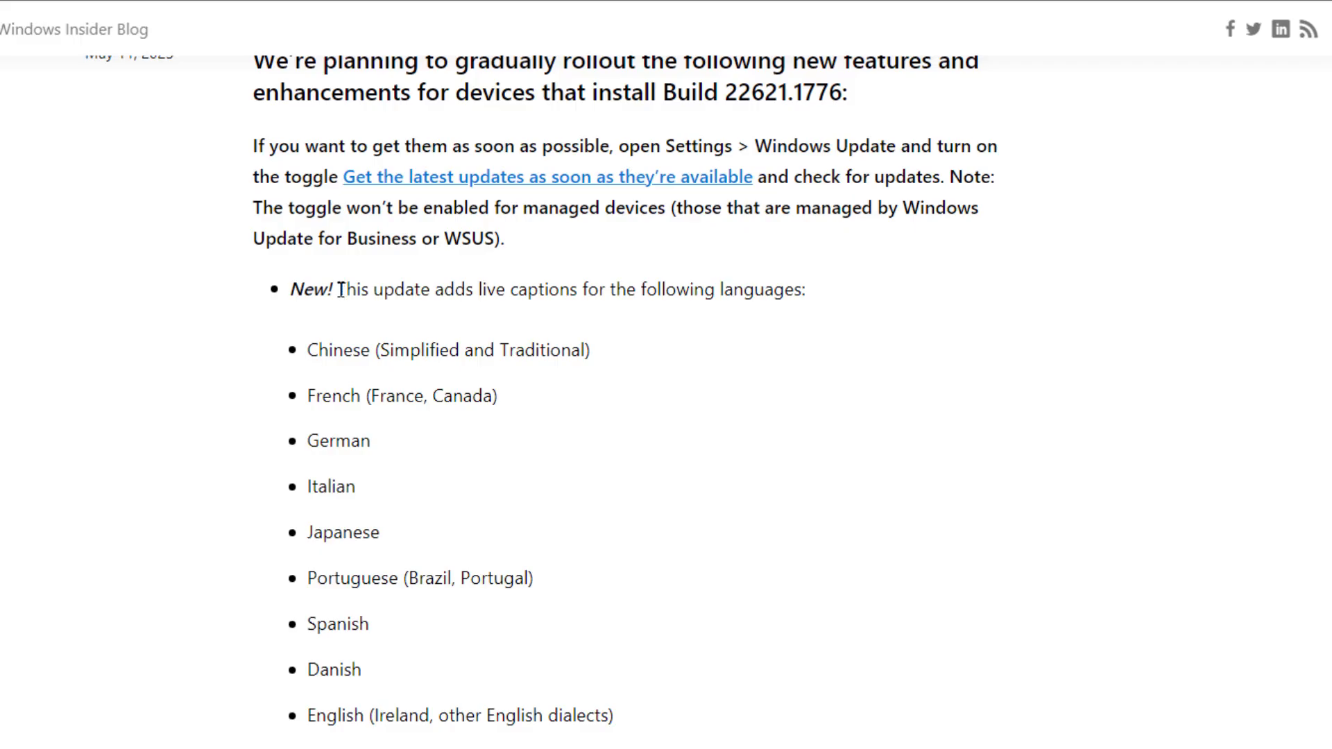
Highlight the sentence 'This update adds live captions for the following languages'.
left_click_drag(338, 290, 805, 290)
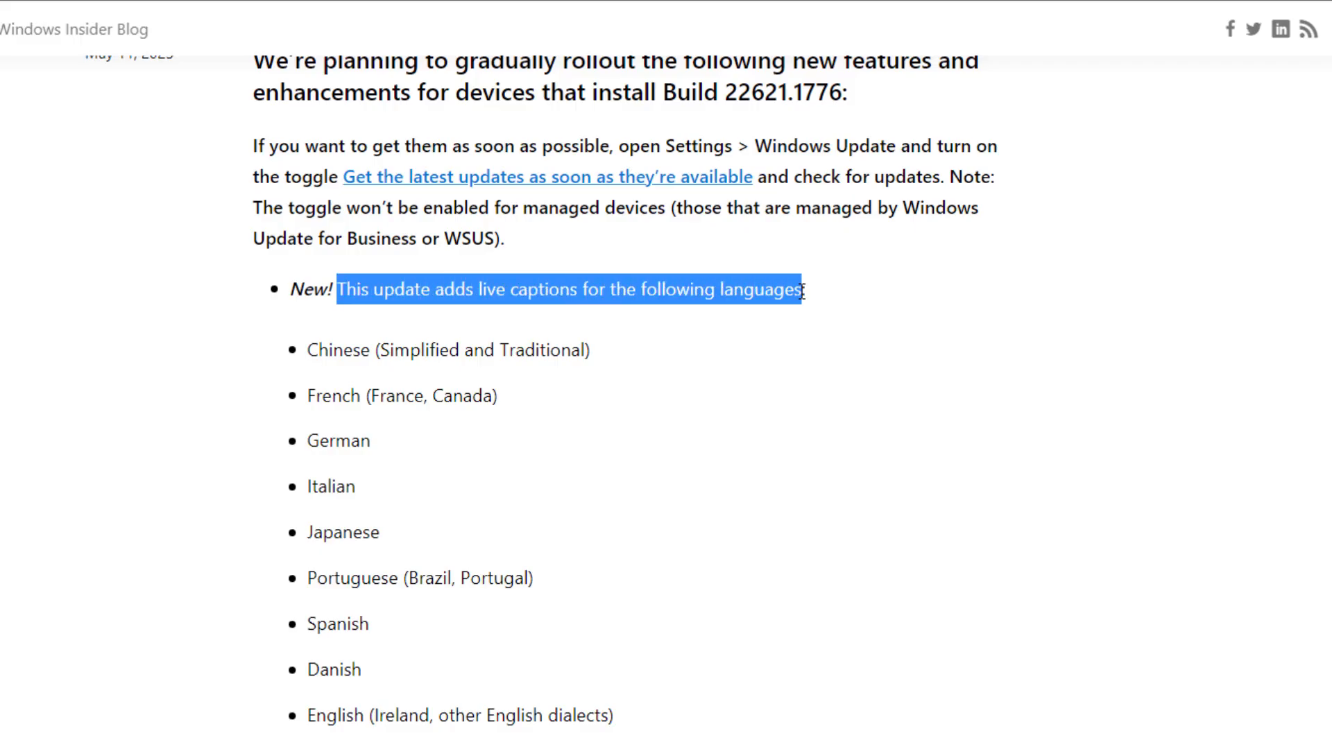
scroll("down", 3)
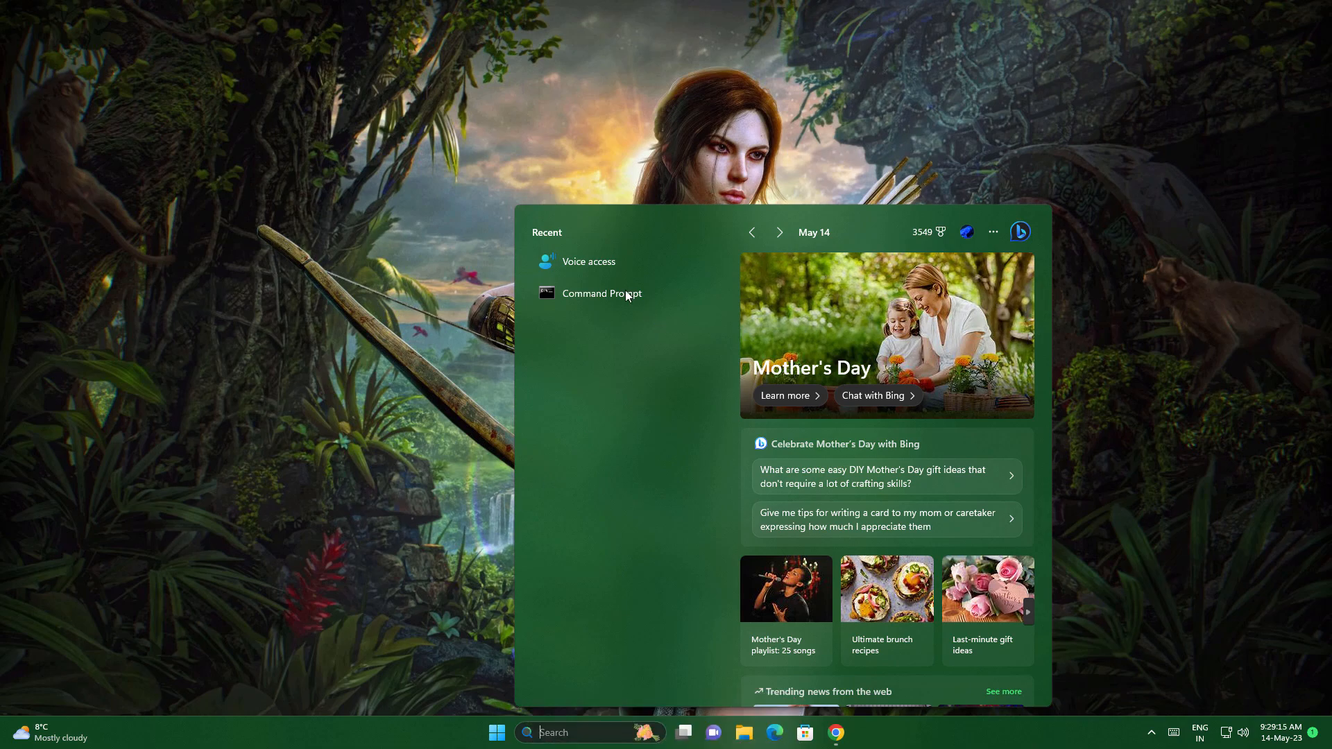
Start Voice access, browse commands for mic, apps, mouse & keyboard, text navigation, then close it.
left_click(588, 262)
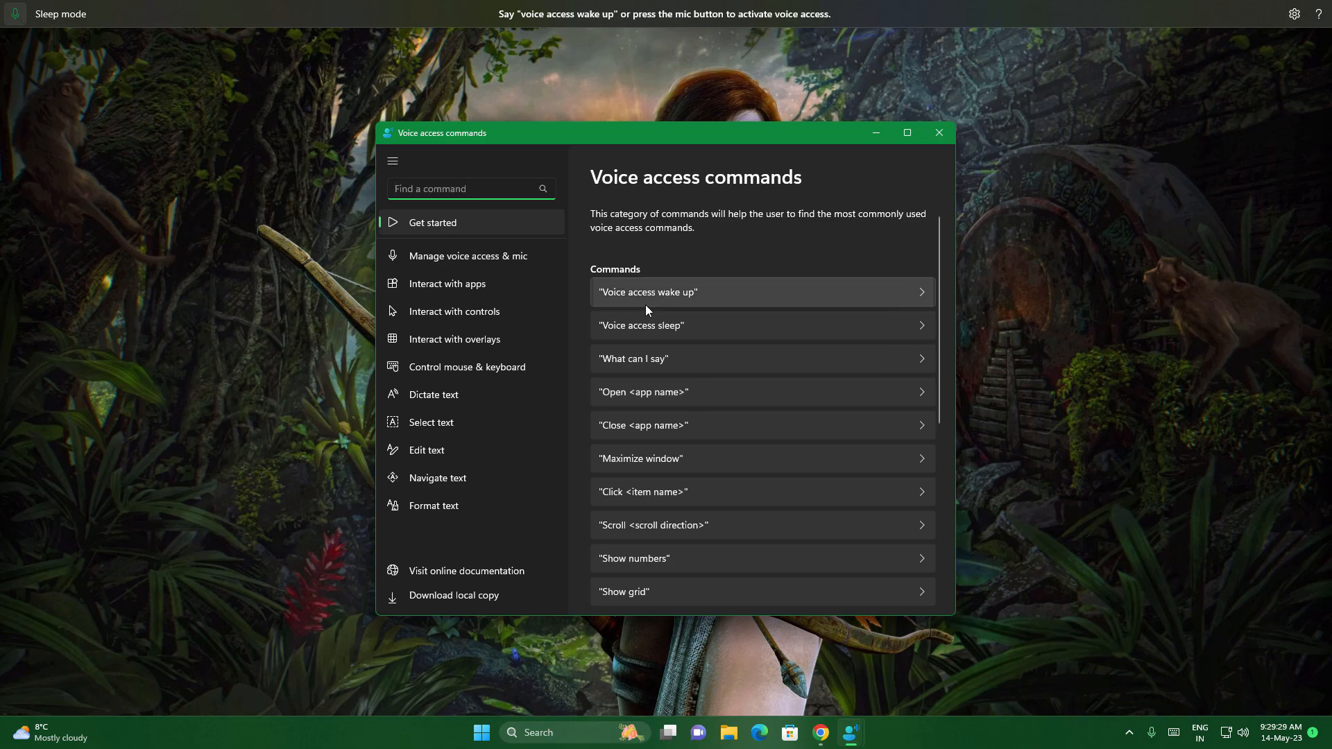
left_click(465, 256)
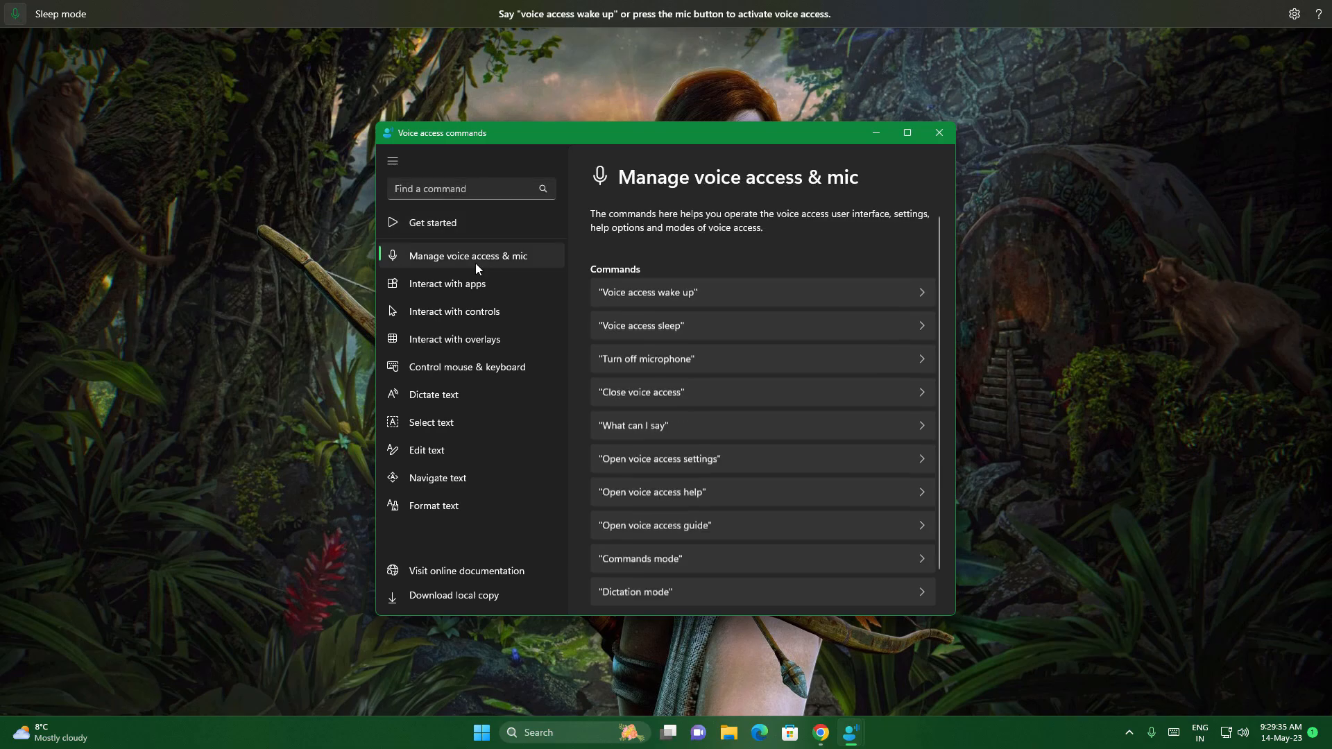
left_click(448, 283)
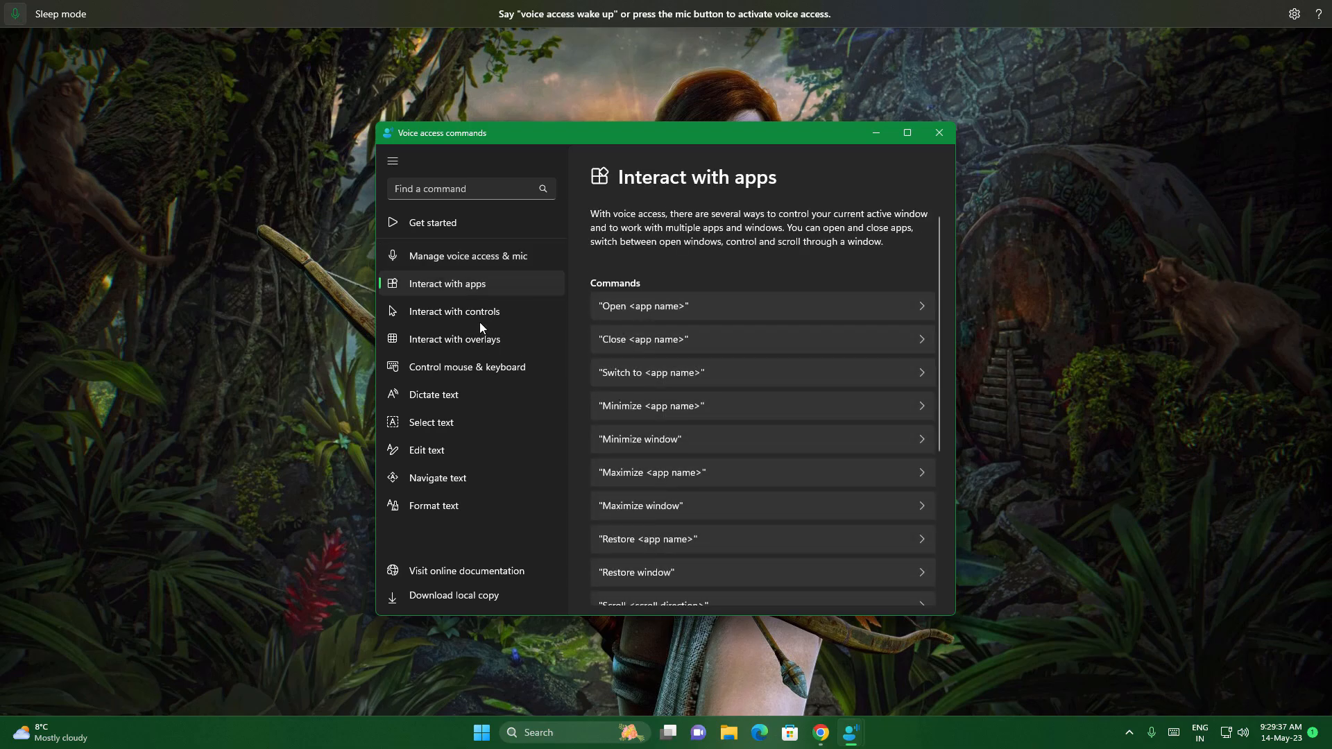
left_click(468, 366)
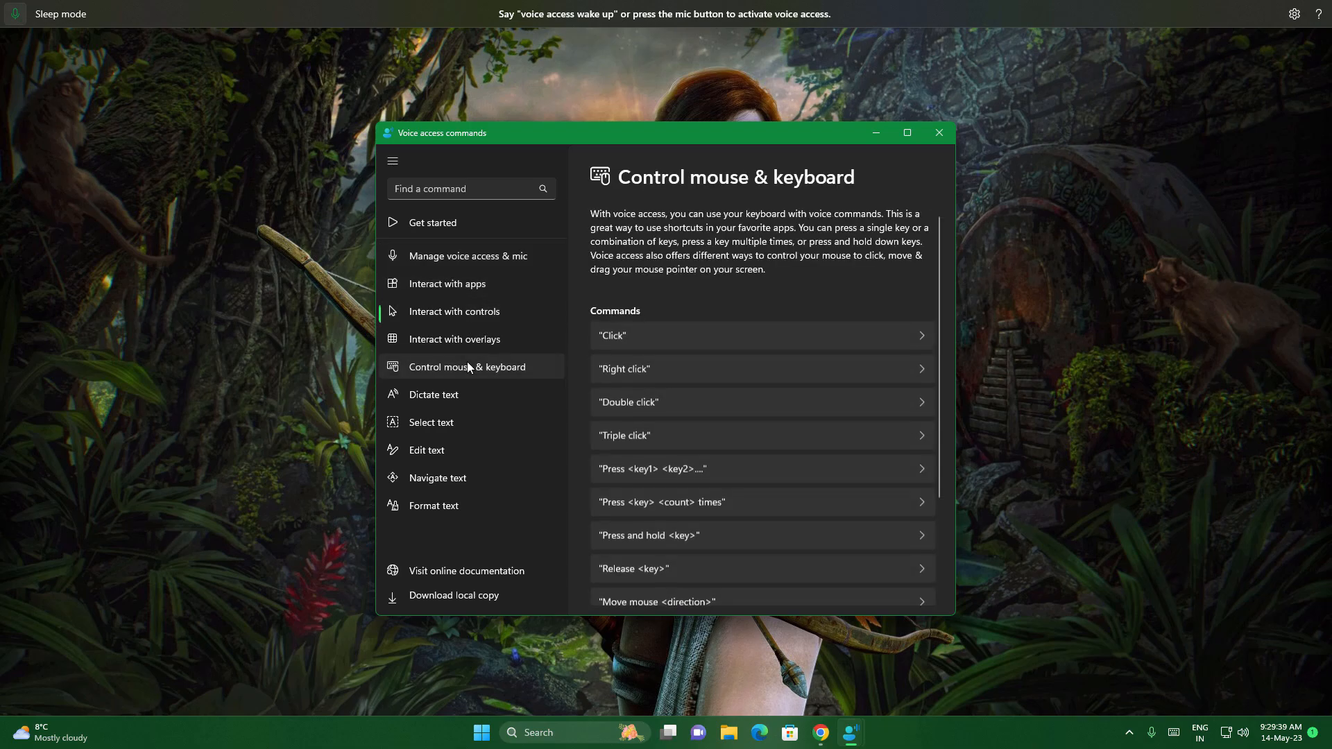
left_click(438, 477)
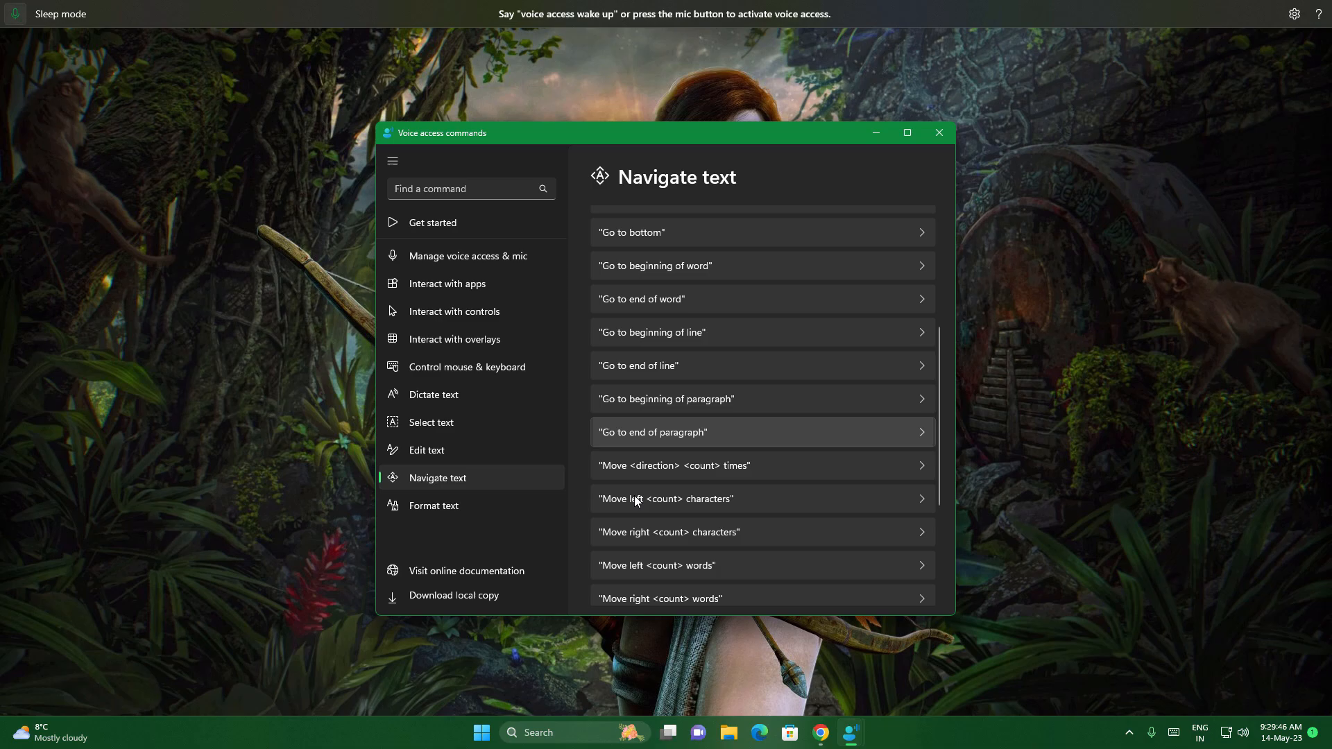
left_click(938, 134)
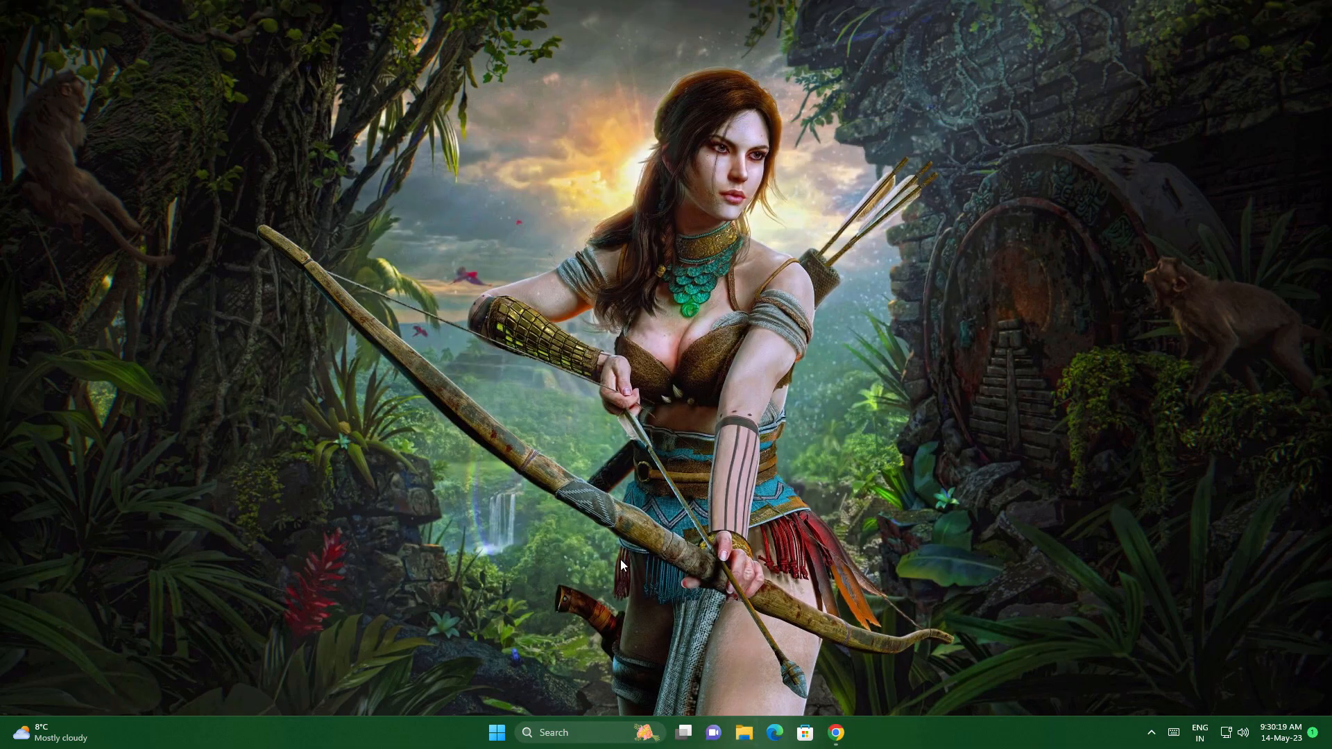
Launch File Explorer on Home and view its layout options.
left_click(743, 732)
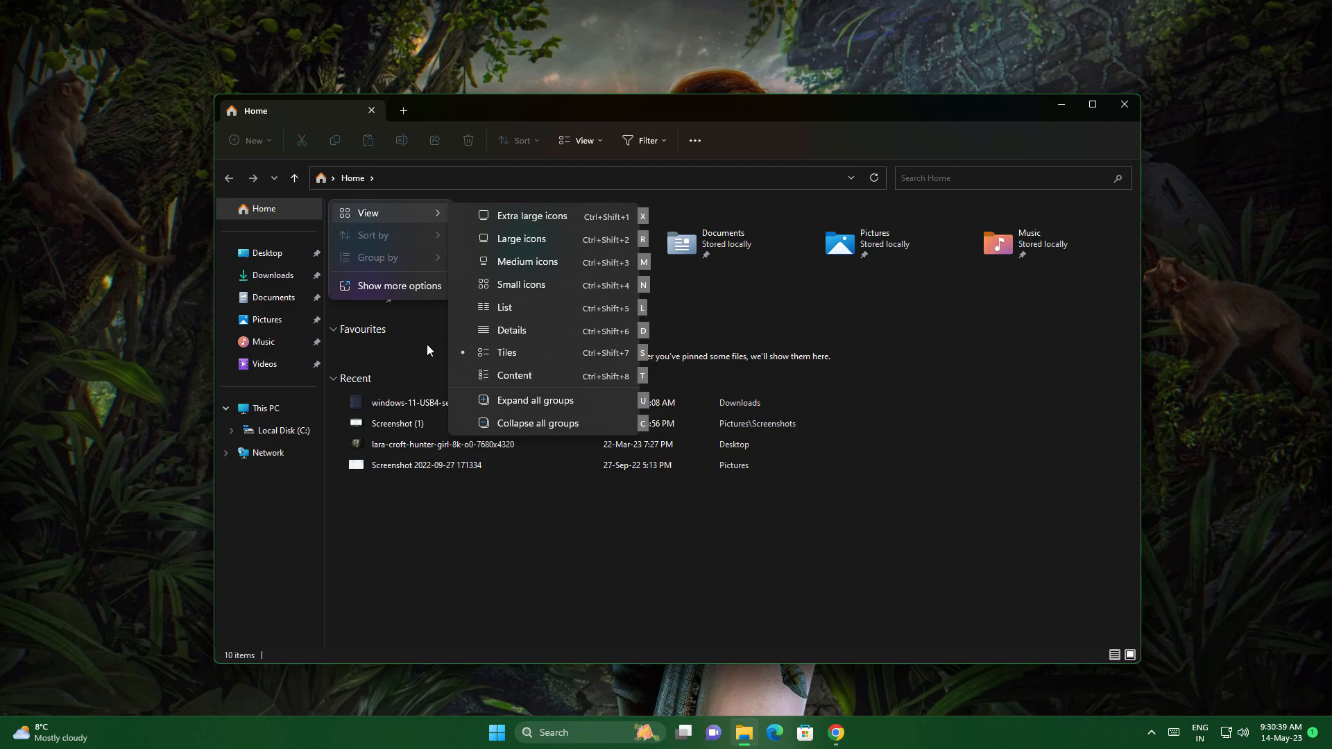
left_click(521, 238)
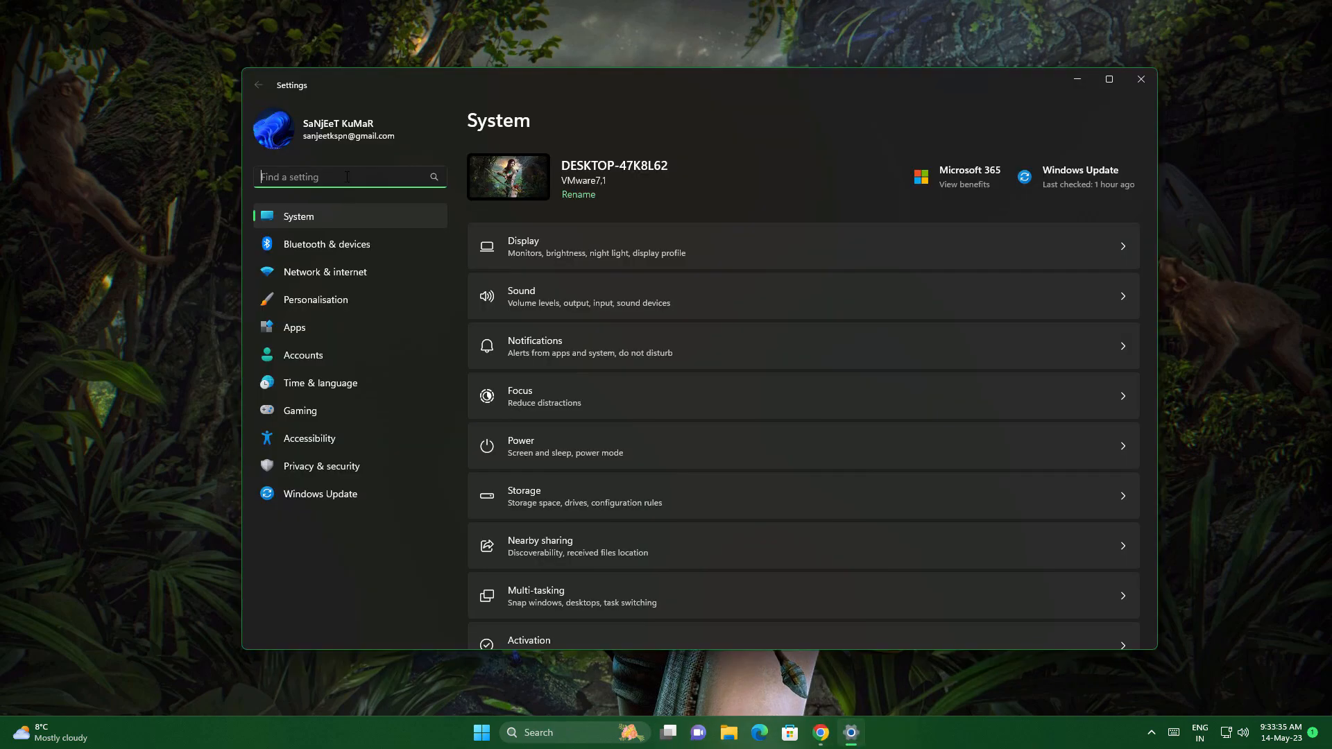
Bring up the Settings System page and the Find a setting box.
type("e")
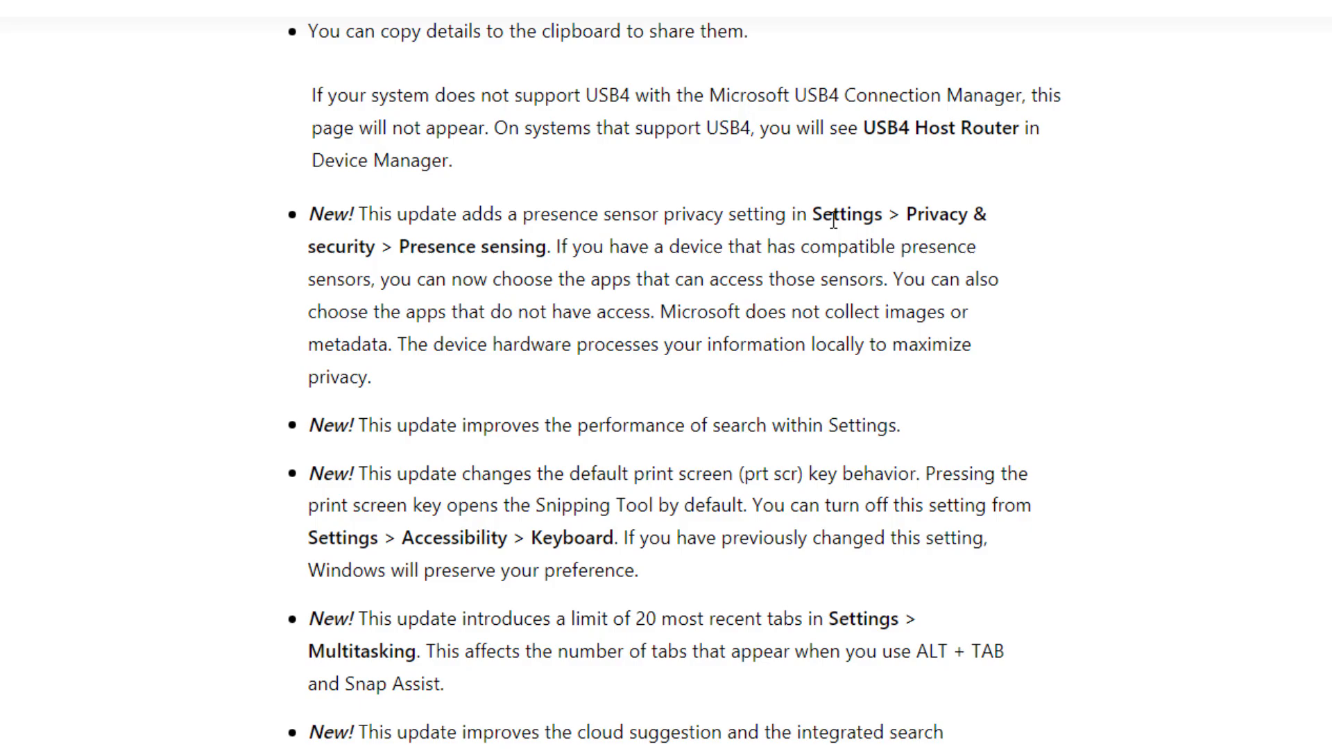
mouse_move(520, 248)
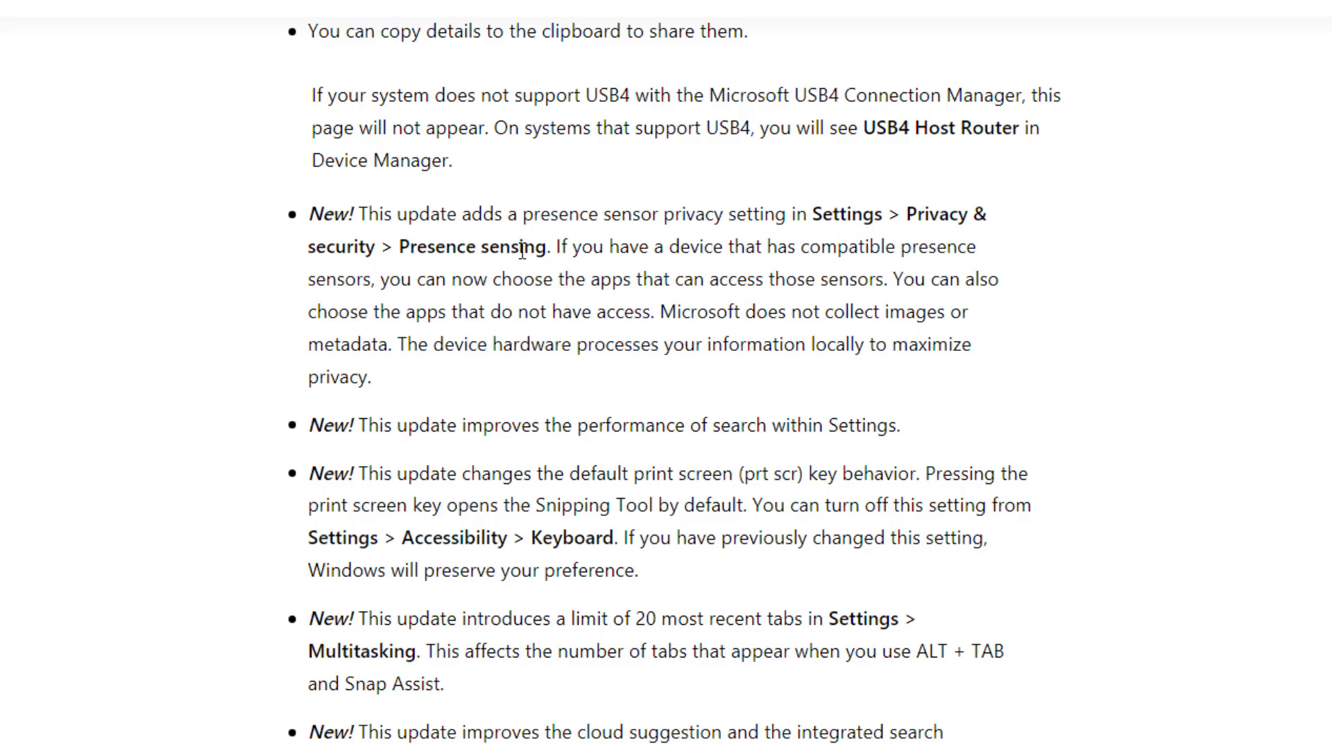
mouse_move(824, 244)
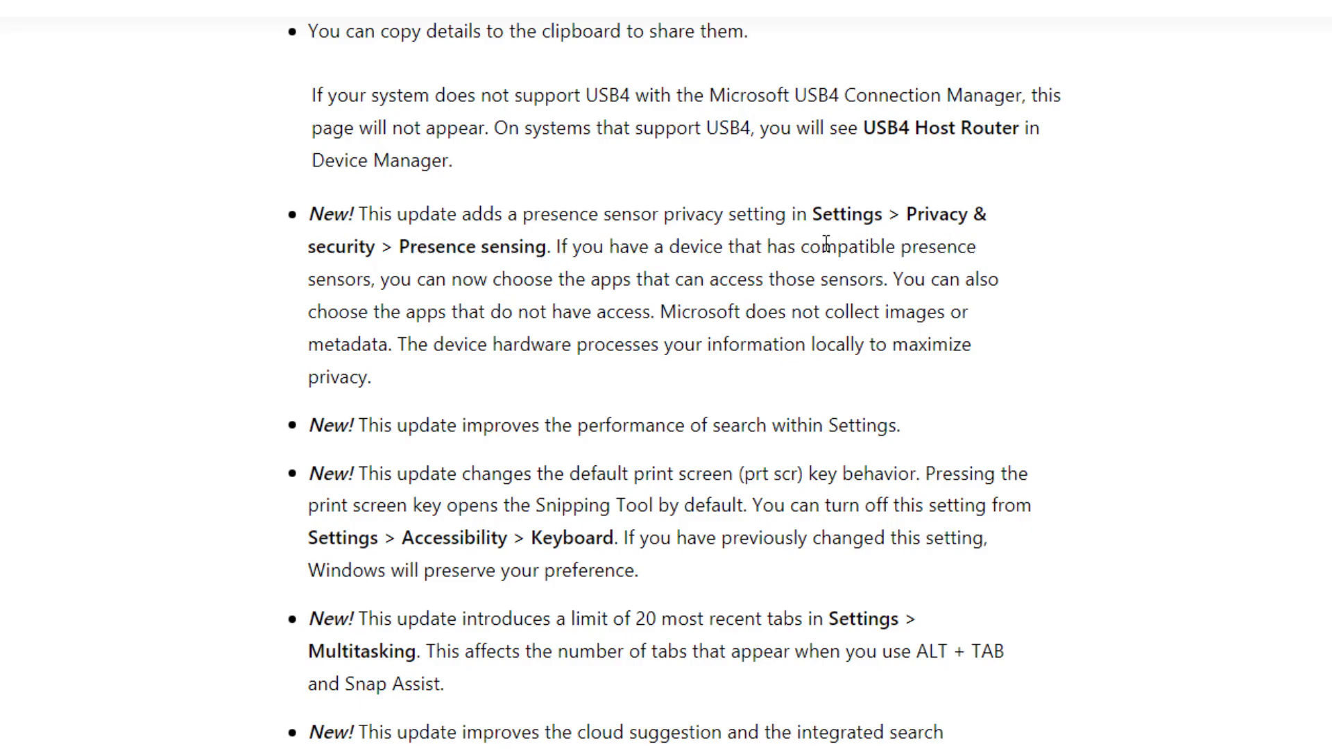
mouse_move(875, 286)
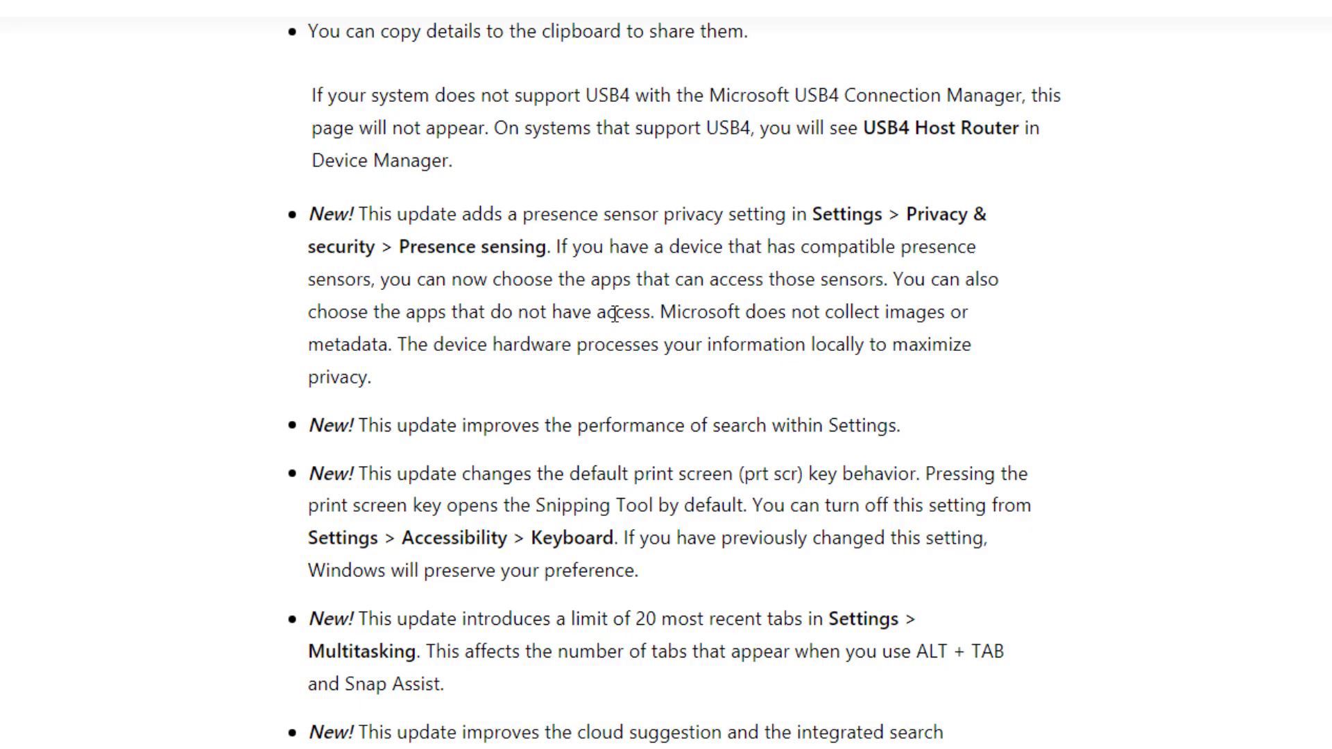
Scroll the blog post through the fix list down to Widget Improvements.
scroll("down", 3)
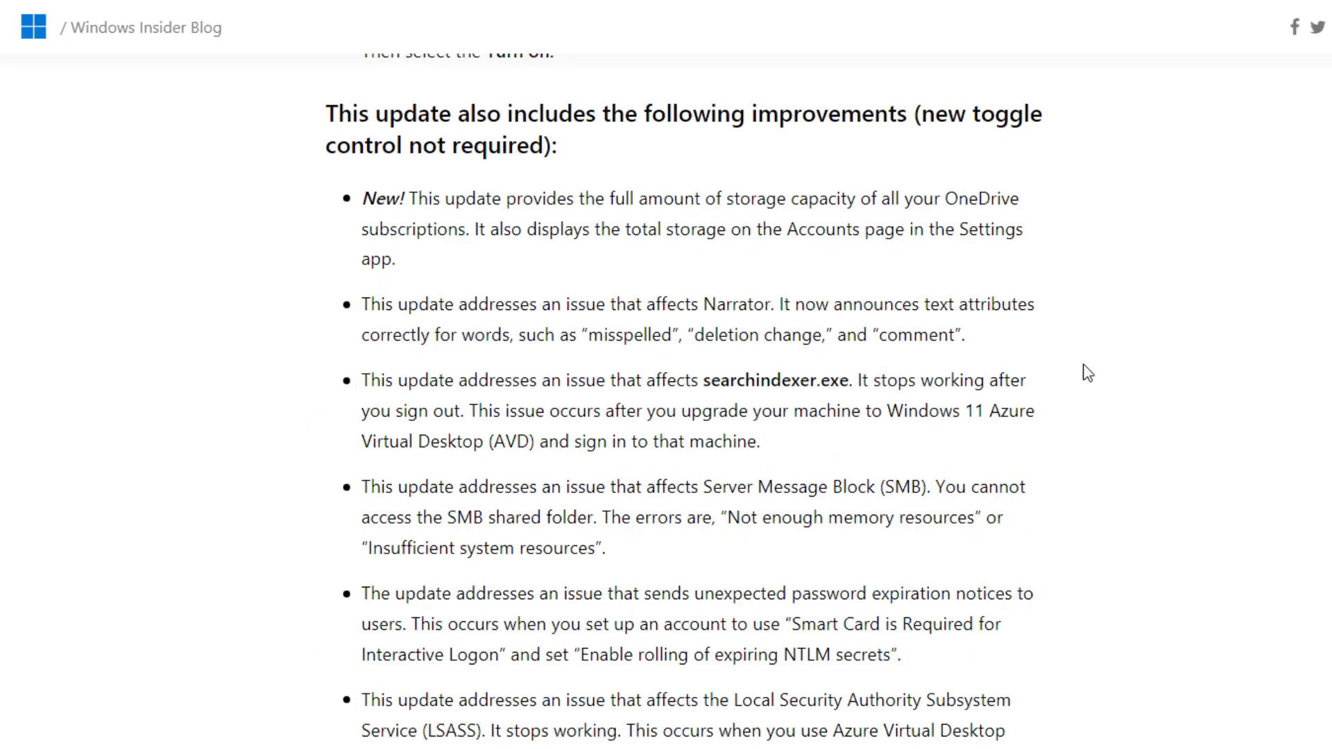
scroll("down", 3)
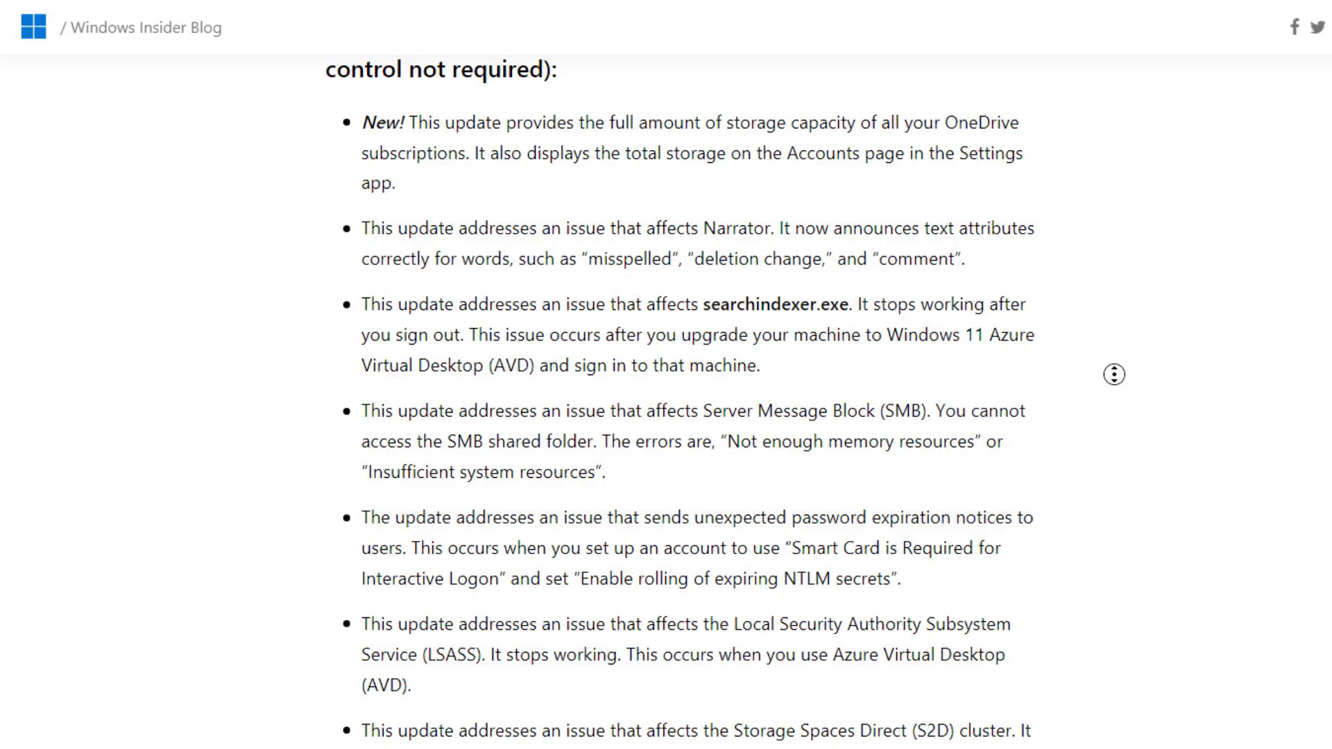
scroll("down", 3)
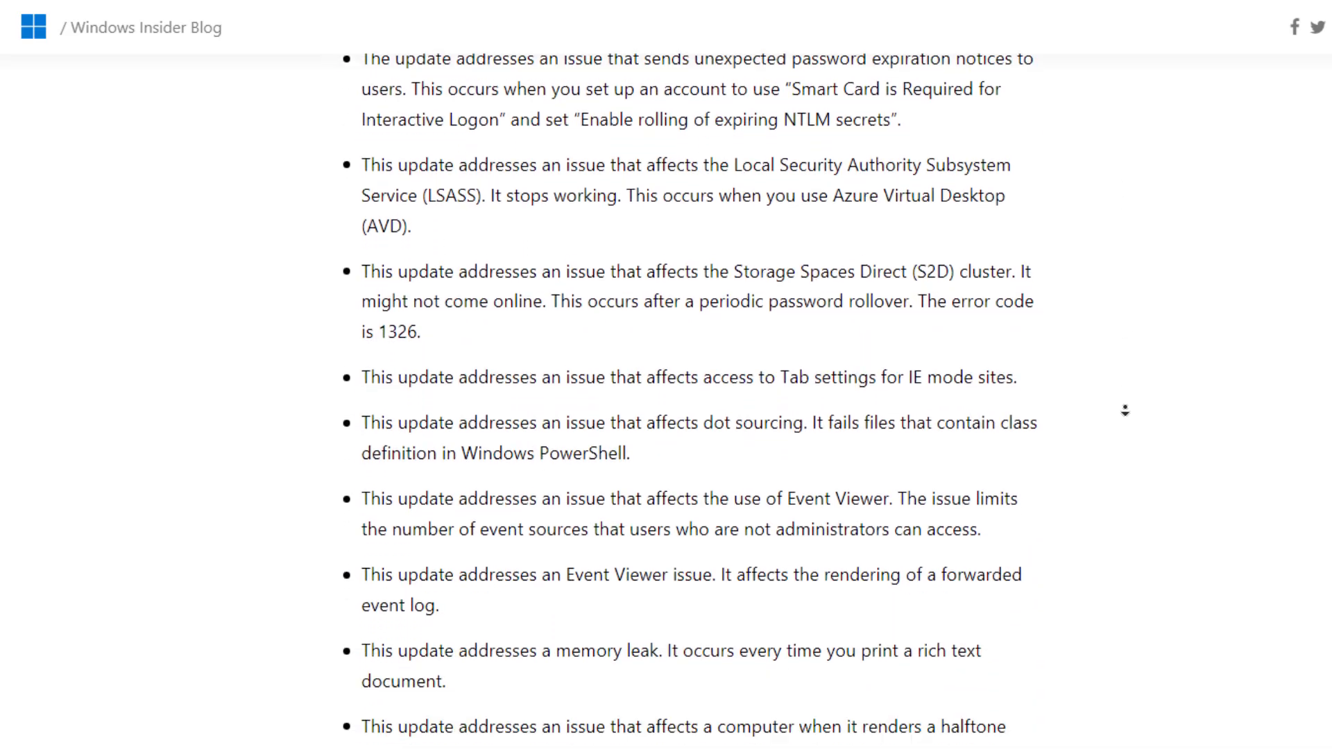
scroll("down", 3)
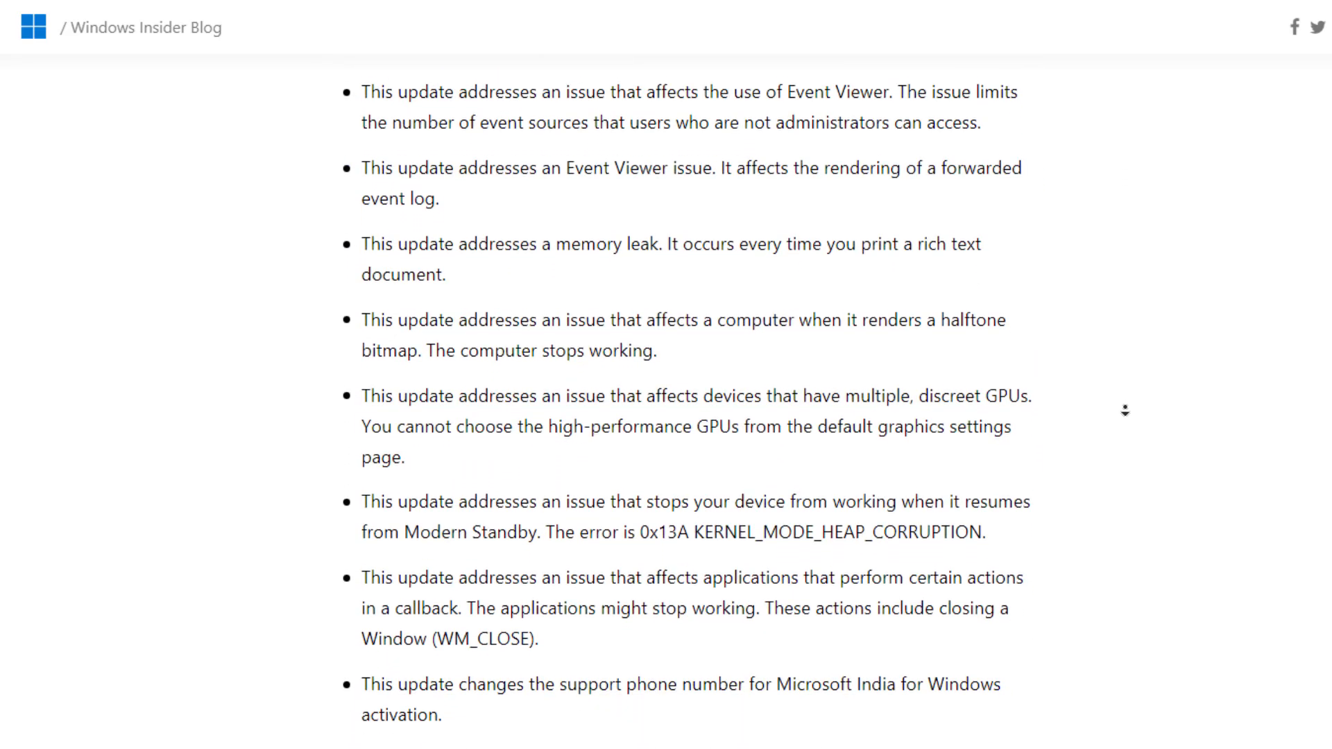
scroll("down", 3)
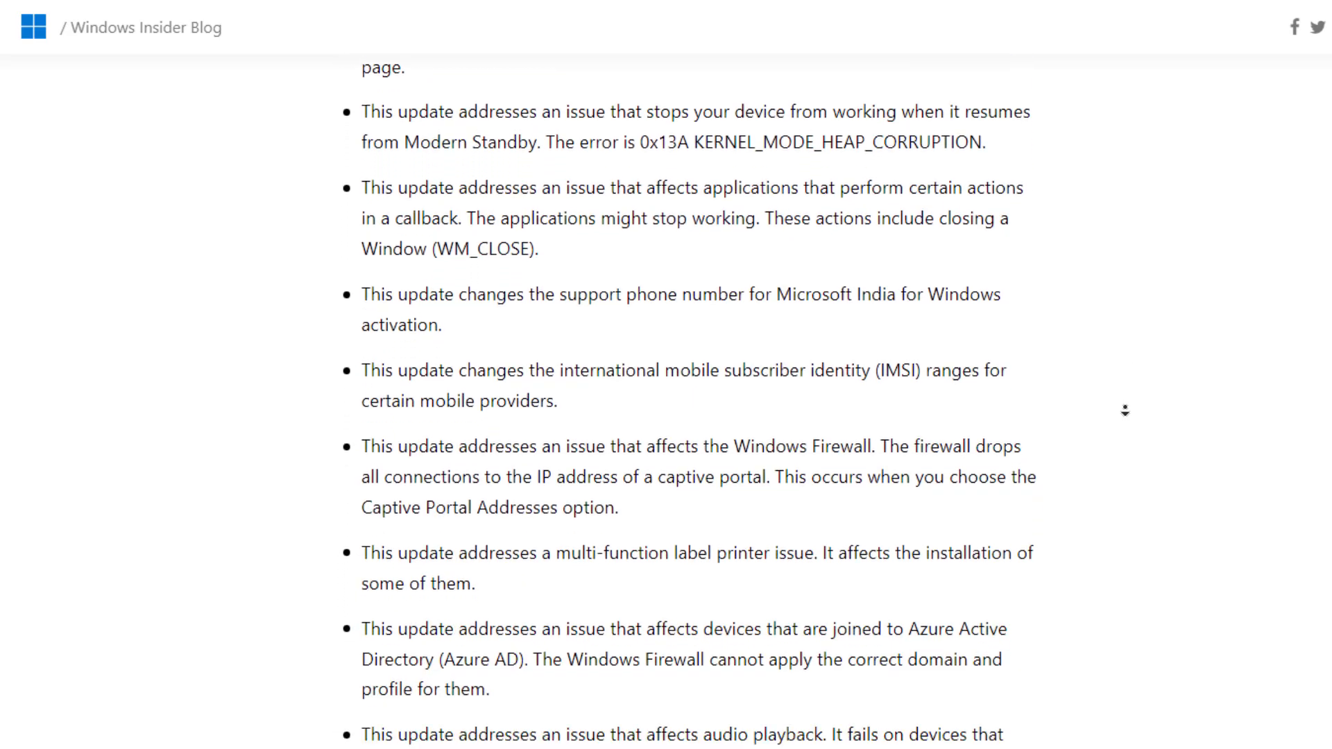
scroll("down", 3)
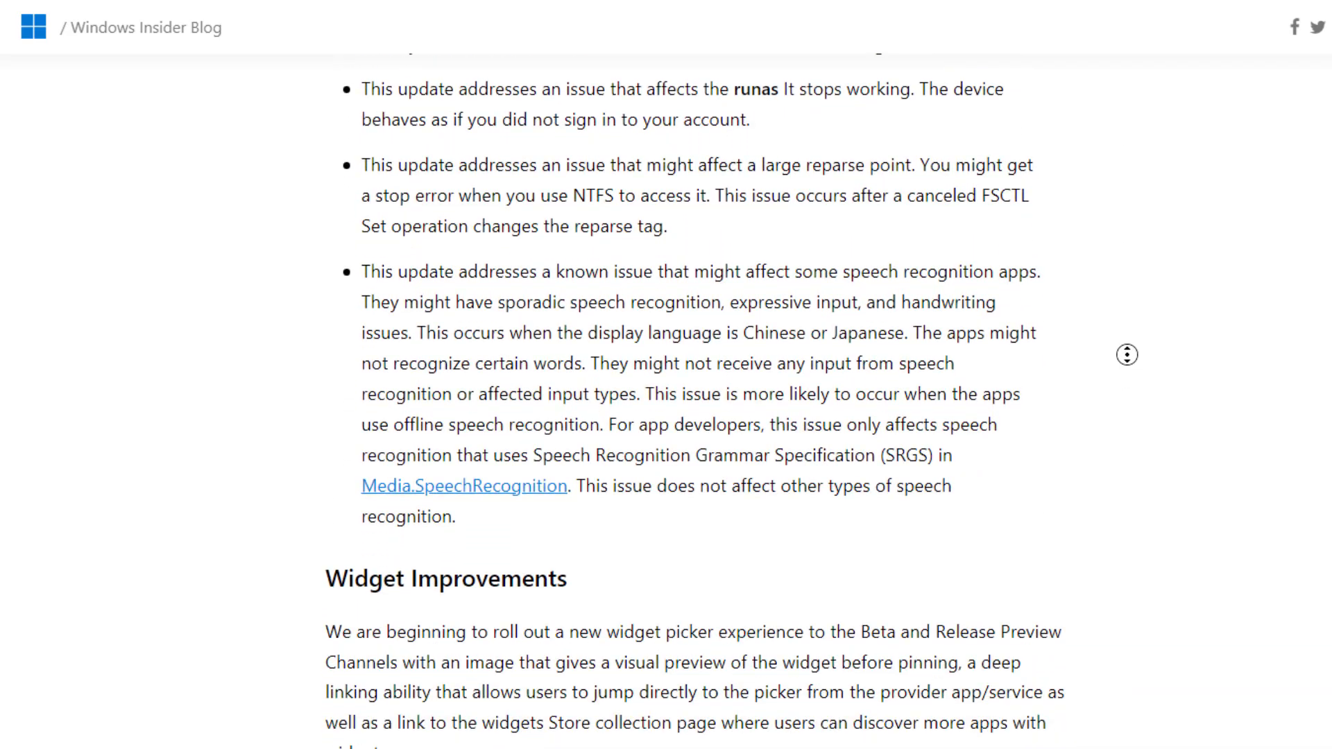